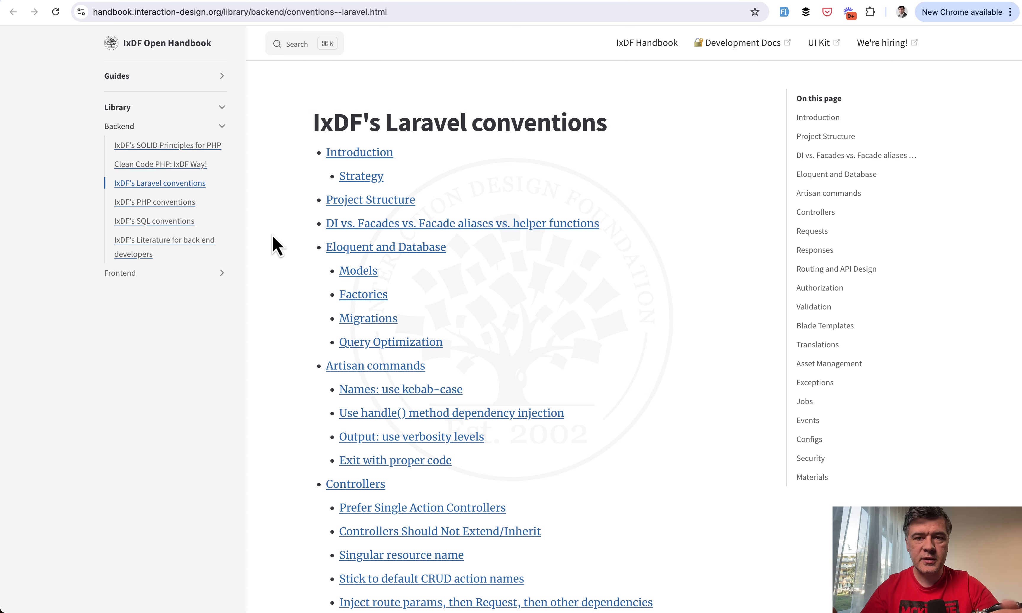
# Step: Scroll from the table of contents to the Eloquent and Database Models conventions
pyautogui.scroll(-3)
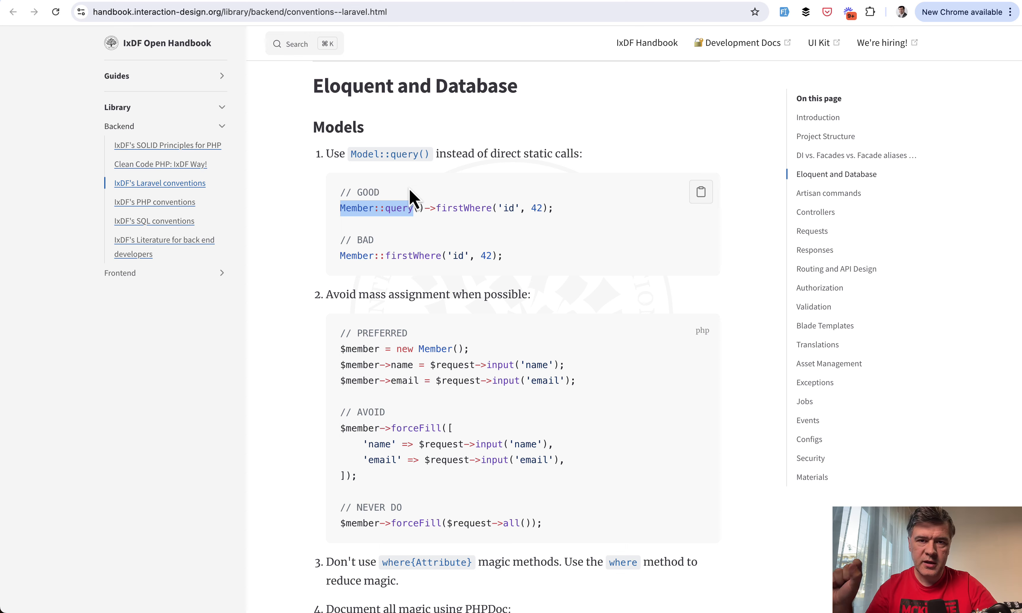
pyautogui.moveTo(434, 254)
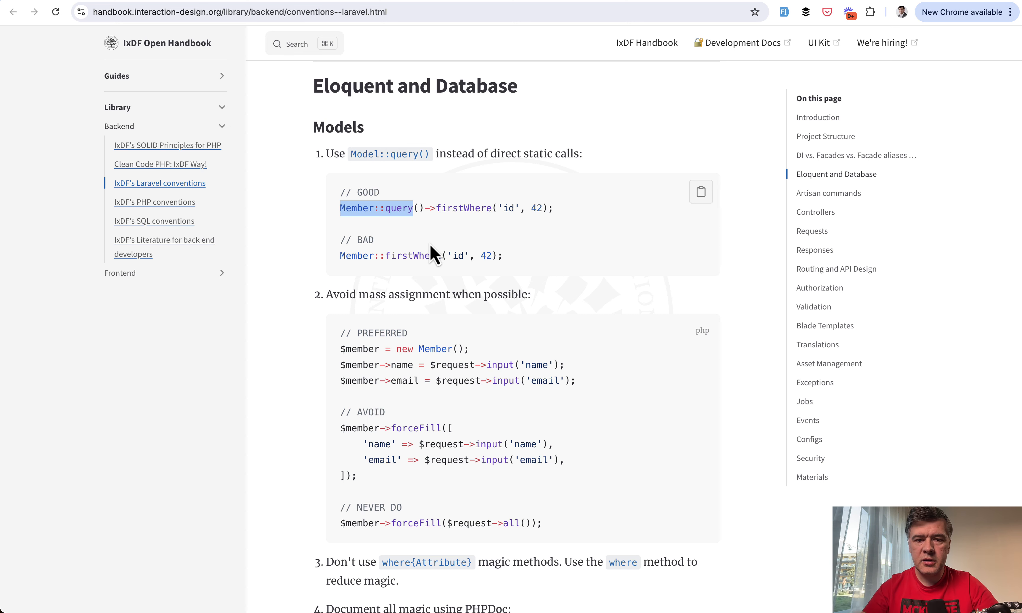
pyautogui.moveTo(426, 243)
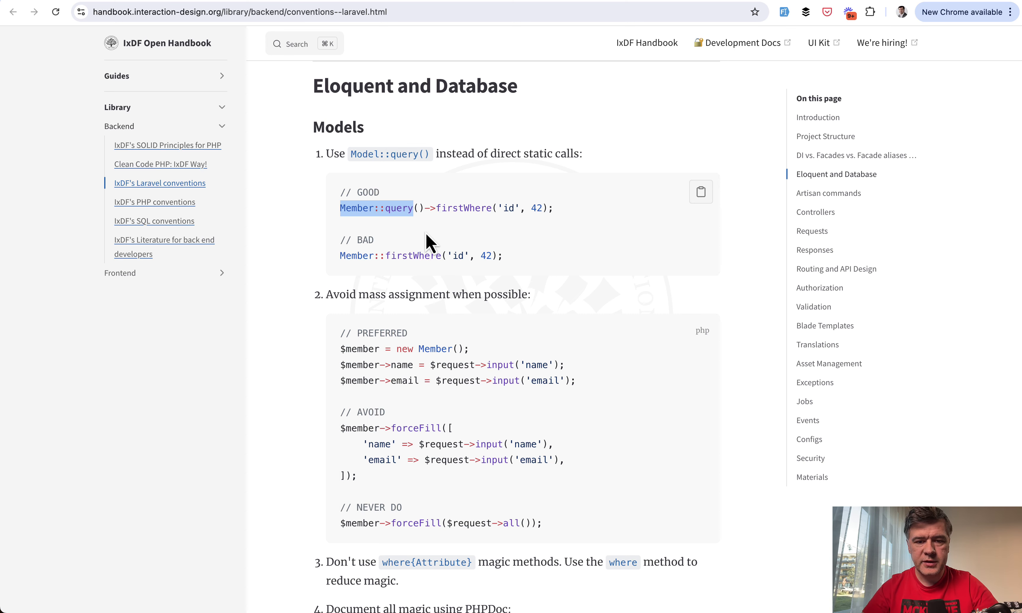
# Step: Scroll past the factory examples to the Migrations and Query Optimization conventions
pyautogui.scroll(-3)
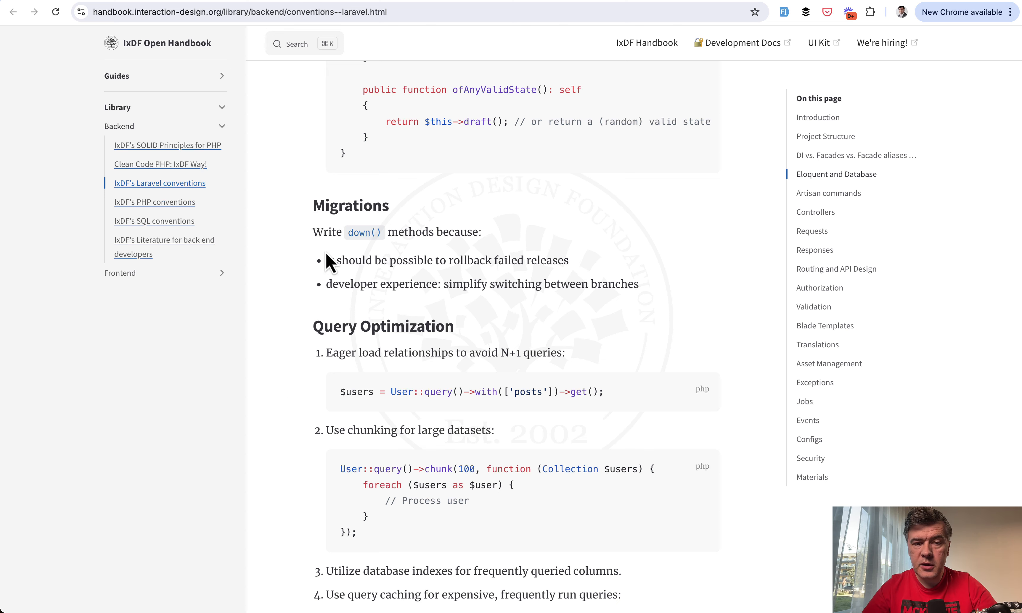
pyautogui.moveTo(290, 302)
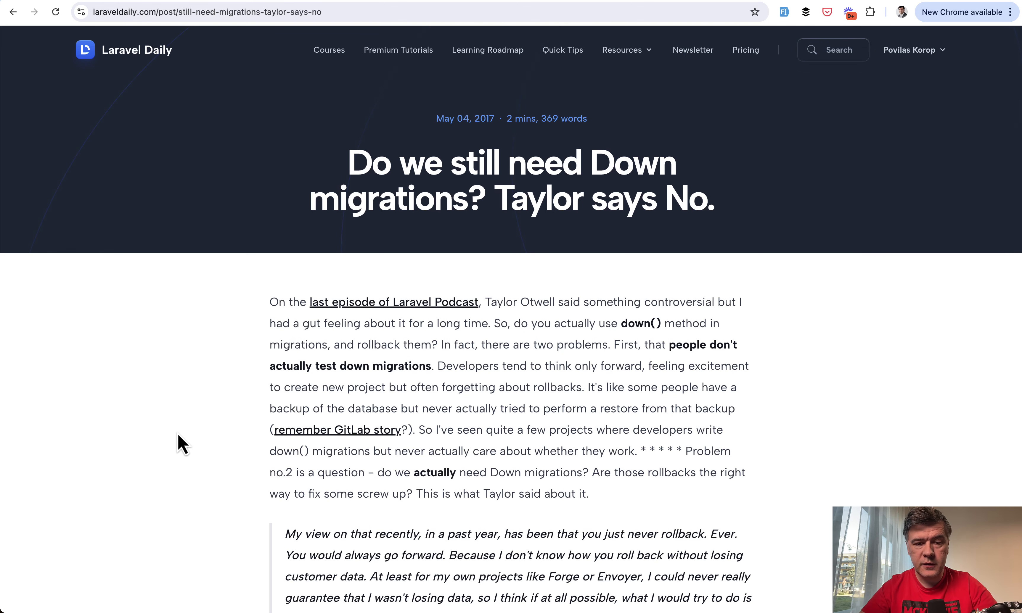
# Step: Scroll within the handbook's Migrations and Query Optimization conventions
pyautogui.scroll(-3)
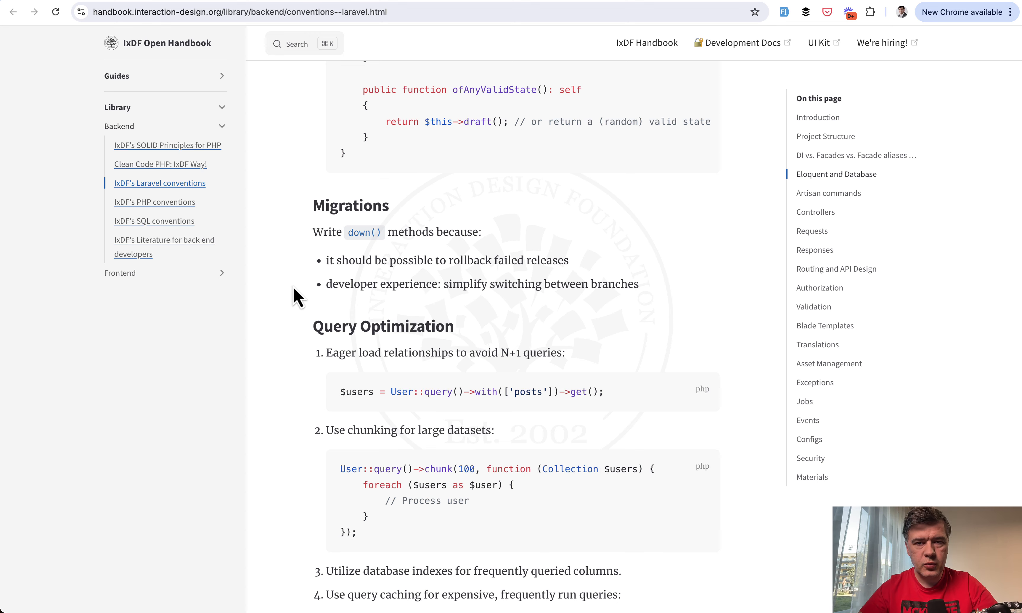
pyautogui.scroll(-3)
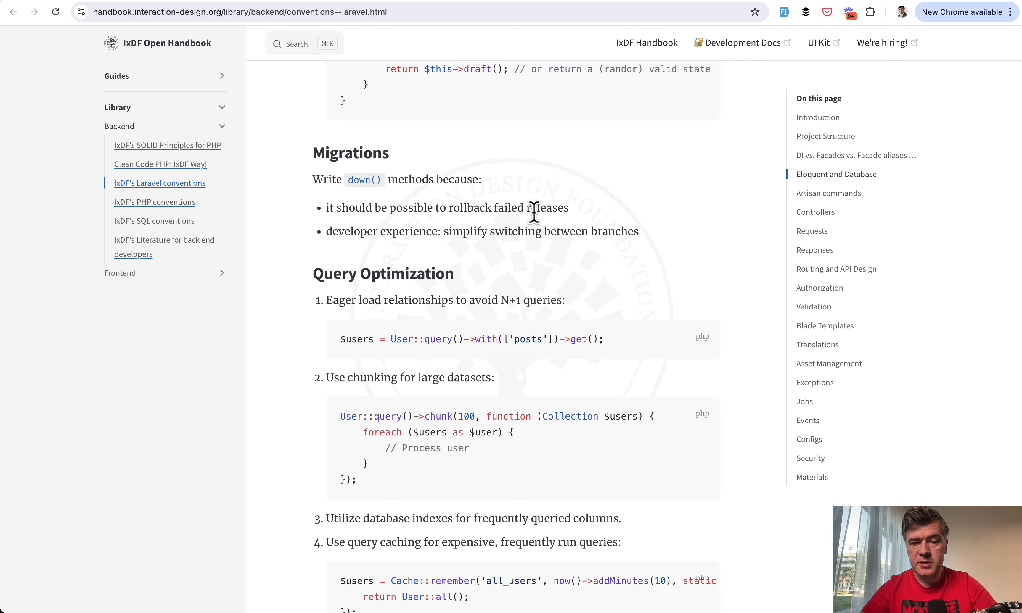
pyautogui.moveTo(599, 254)
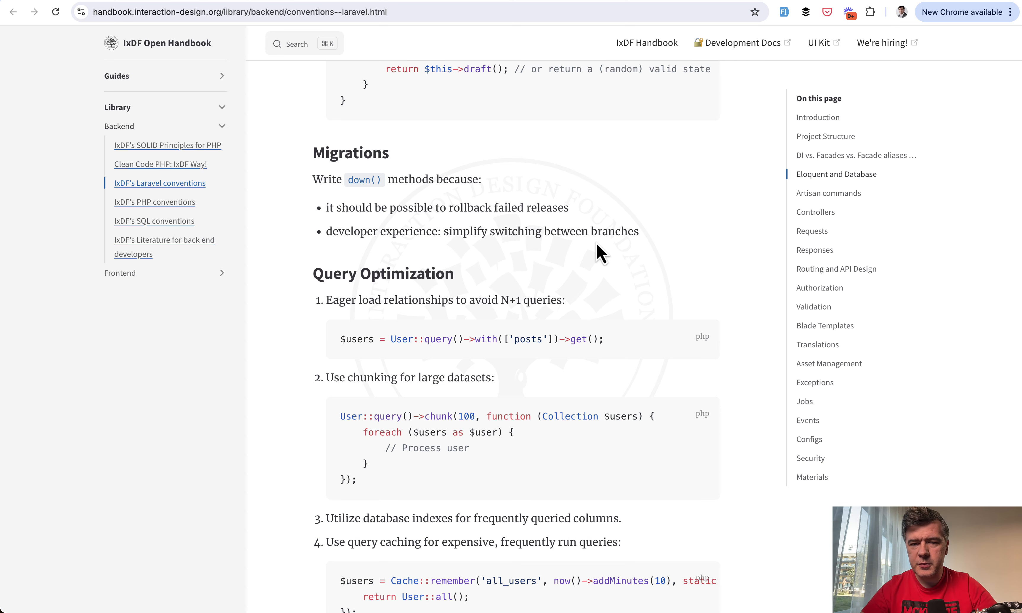
pyautogui.moveTo(661, 269)
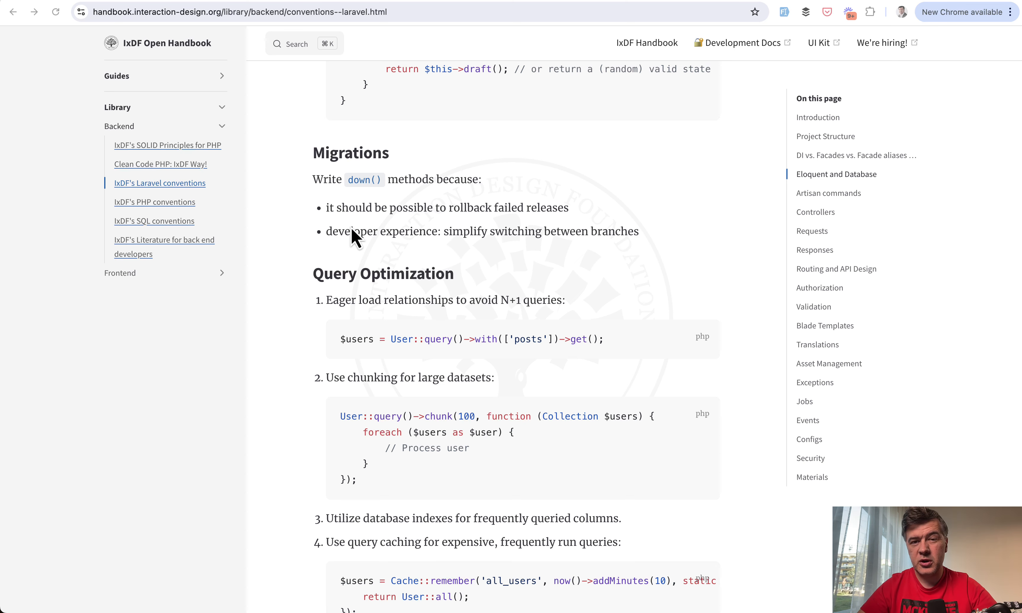
pyautogui.moveTo(310, 238)
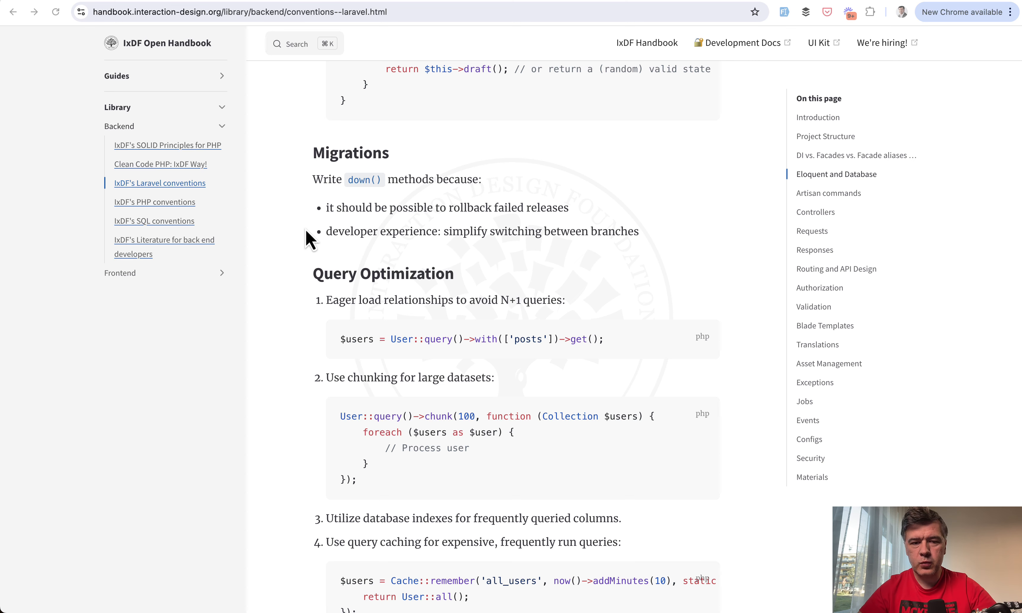
# Step: Scroll through Query Optimization to the Artisan commands kebab-case naming and handle() injection advice
pyautogui.scroll(-3)
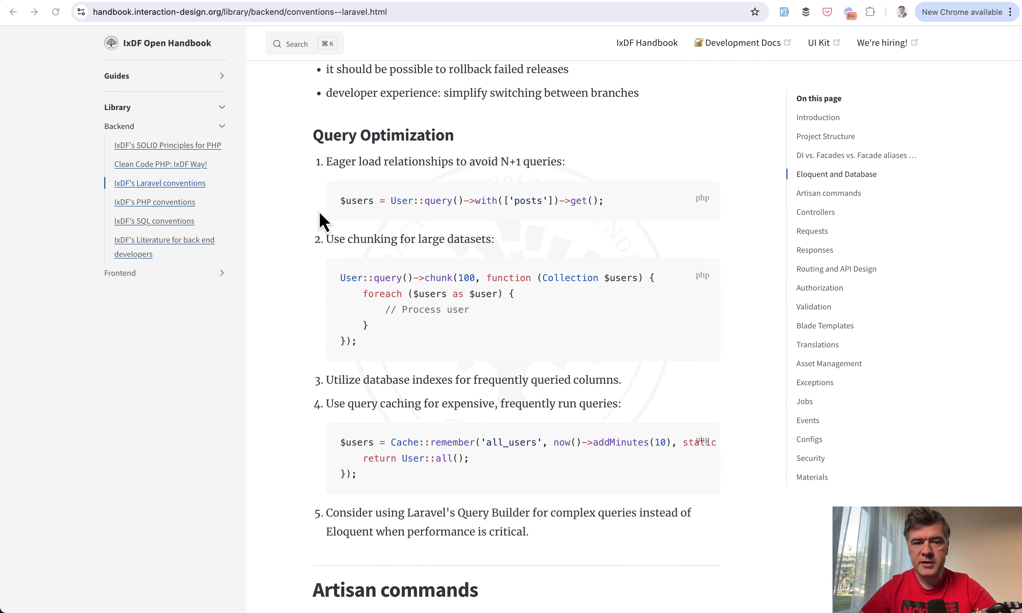
pyautogui.scroll(-3)
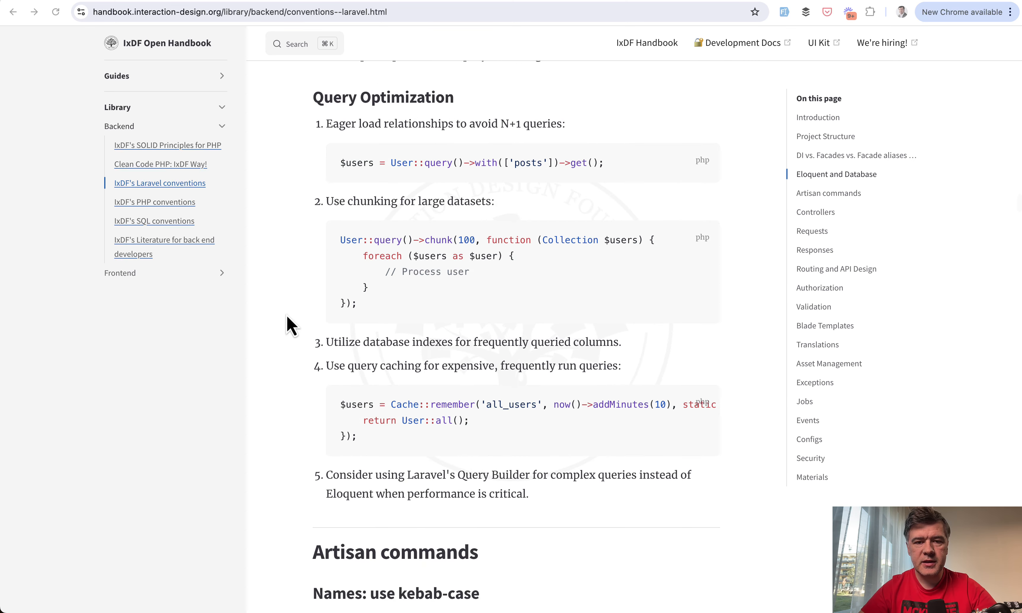
pyautogui.moveTo(546, 181)
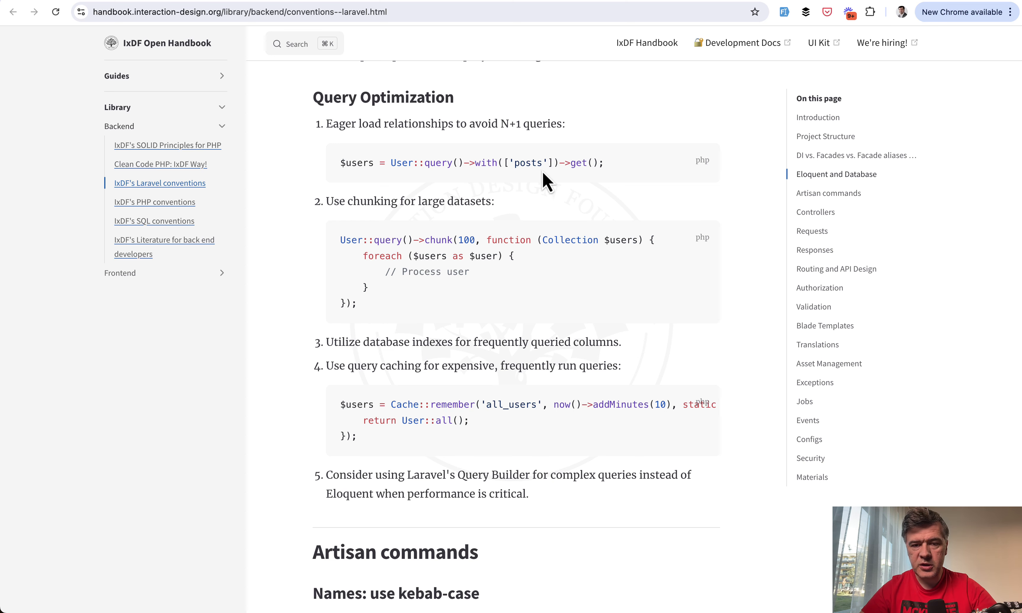
pyautogui.moveTo(526, 218)
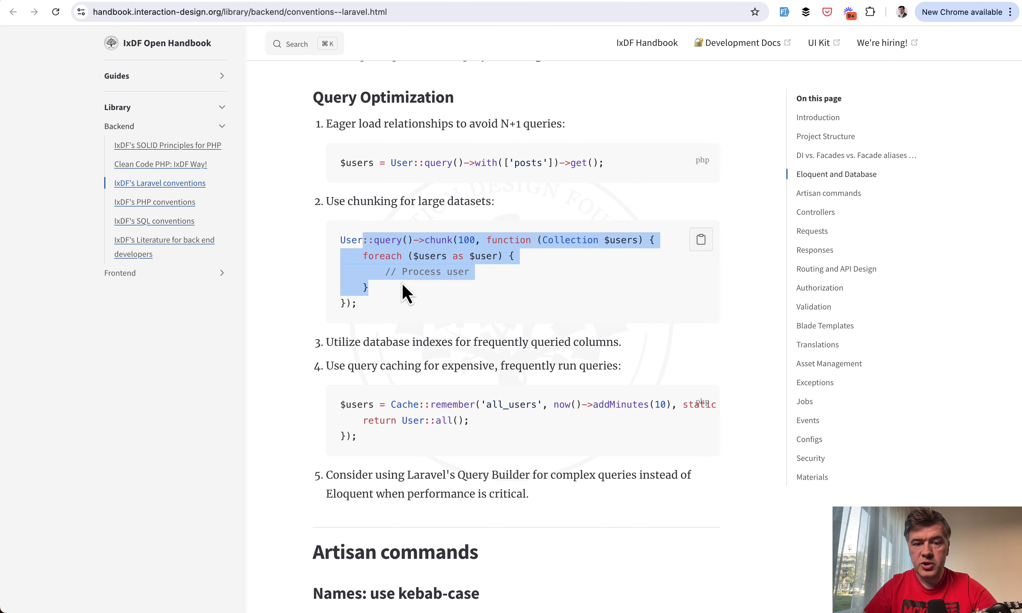
pyautogui.scroll(-3)
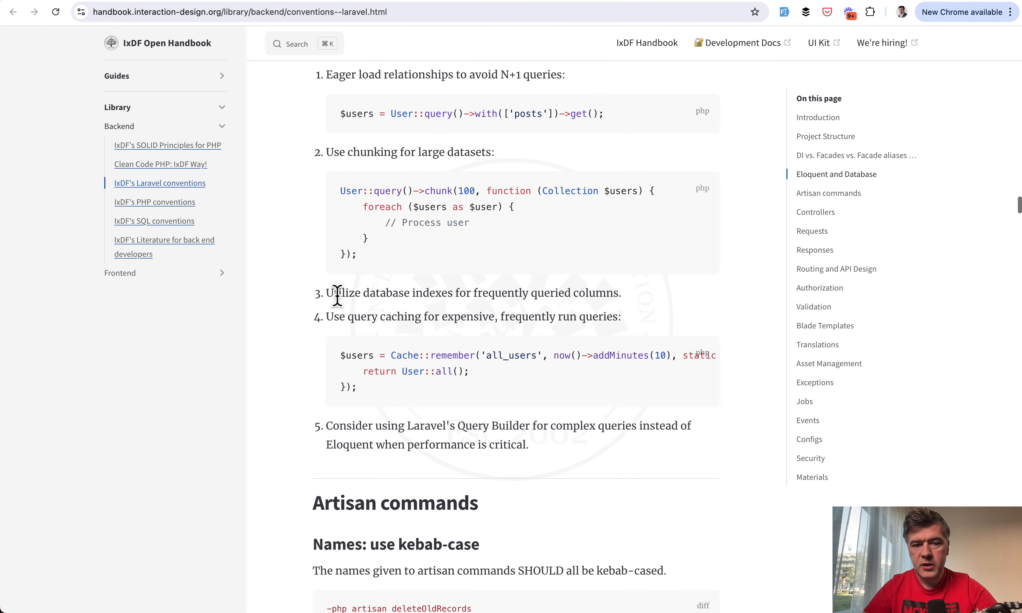
pyautogui.scroll(-3)
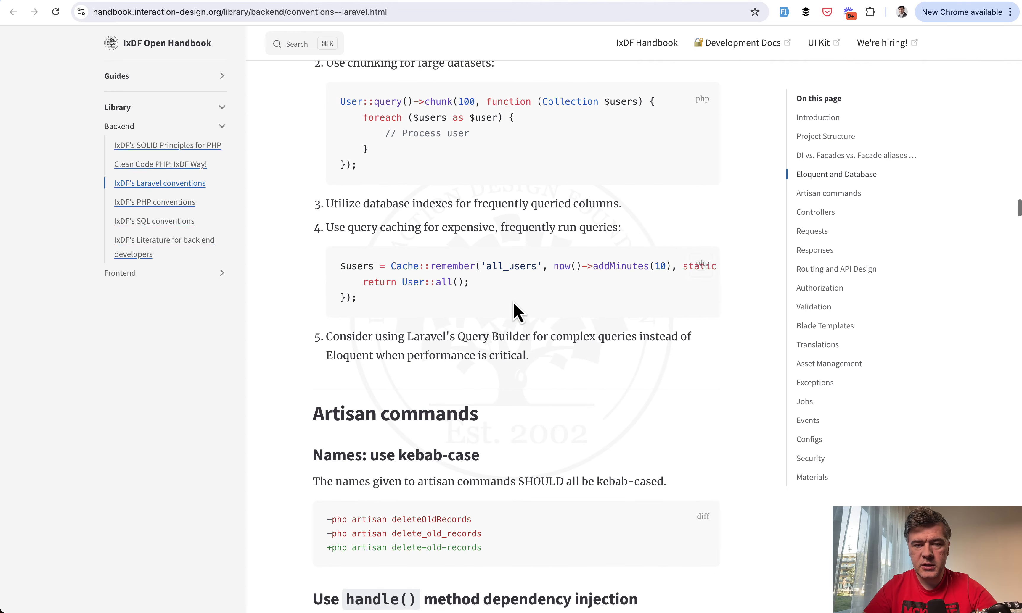
pyautogui.scroll(-3)
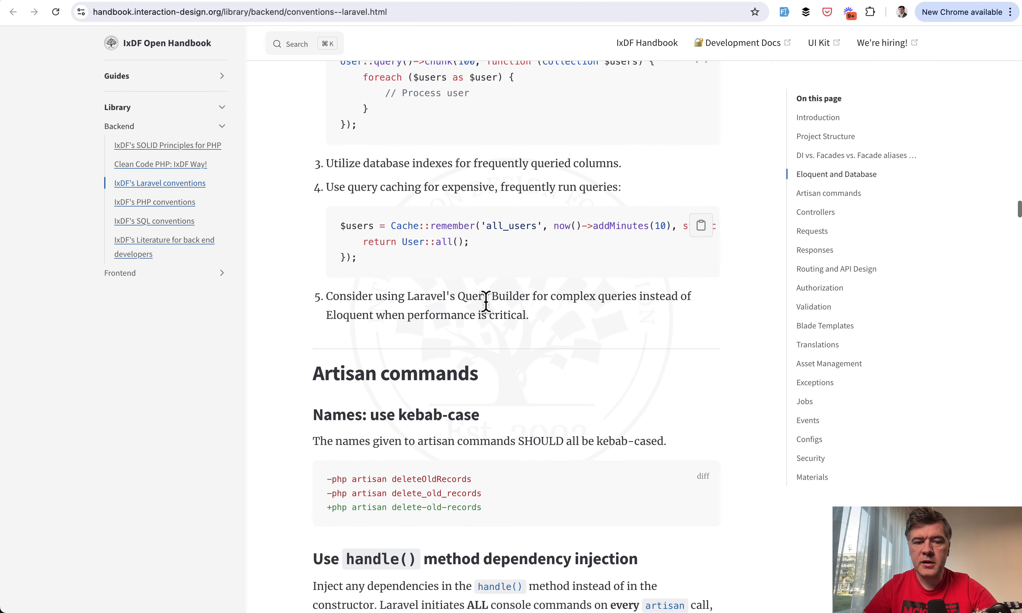
pyautogui.moveTo(545, 329)
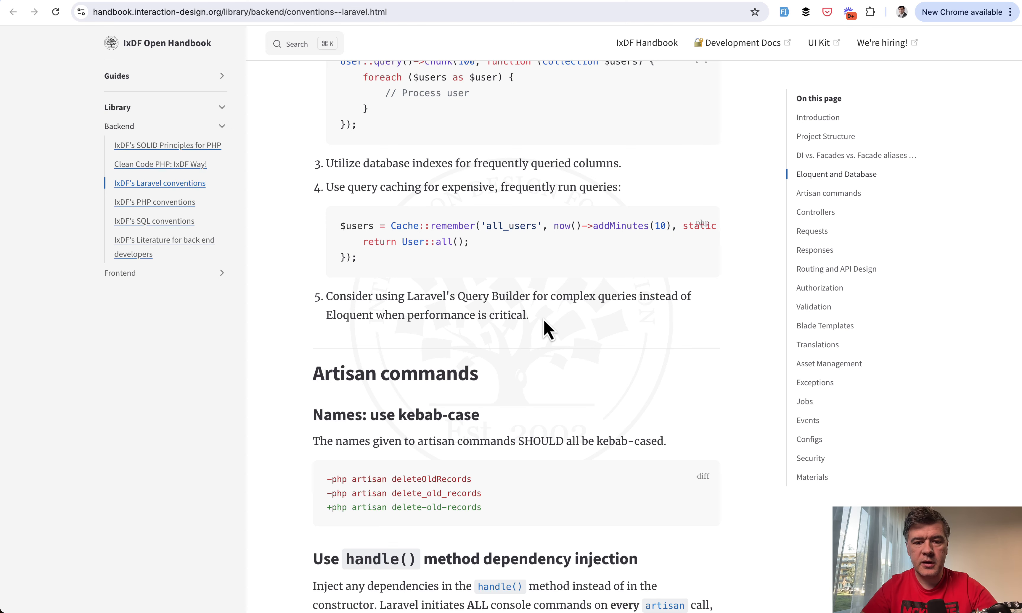
# Step: Scroll through the Controllers conventions to the Use Action classes guidance, highlighting a phrase
pyautogui.scroll(-3)
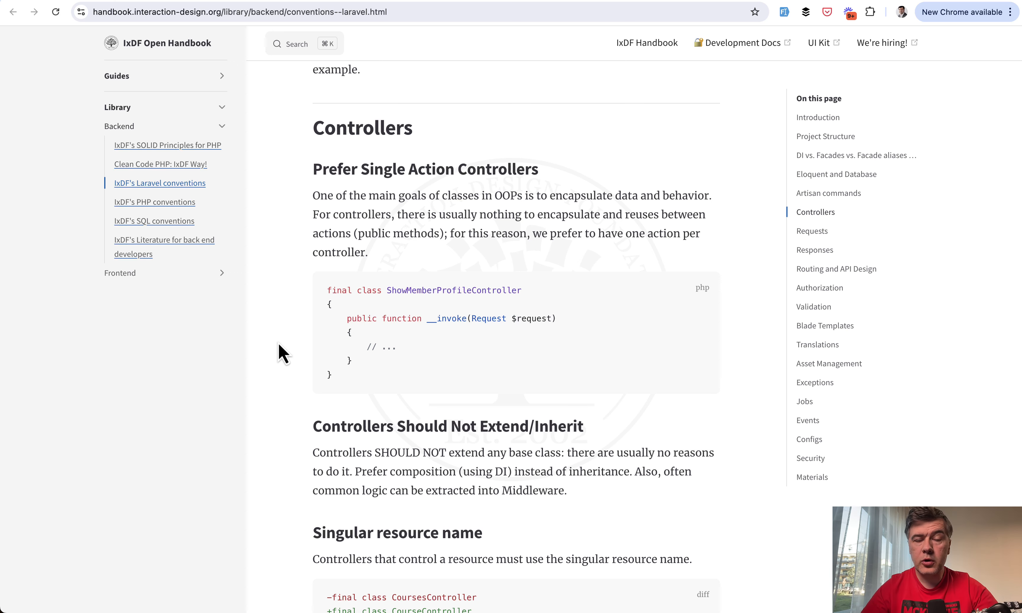
pyautogui.moveTo(283, 312)
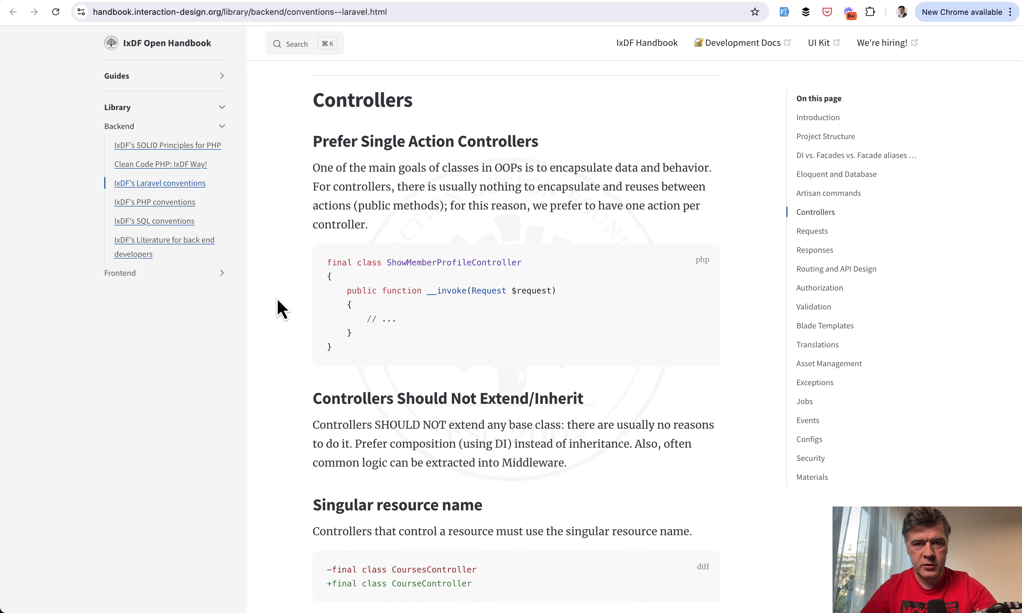
pyautogui.scroll(-3)
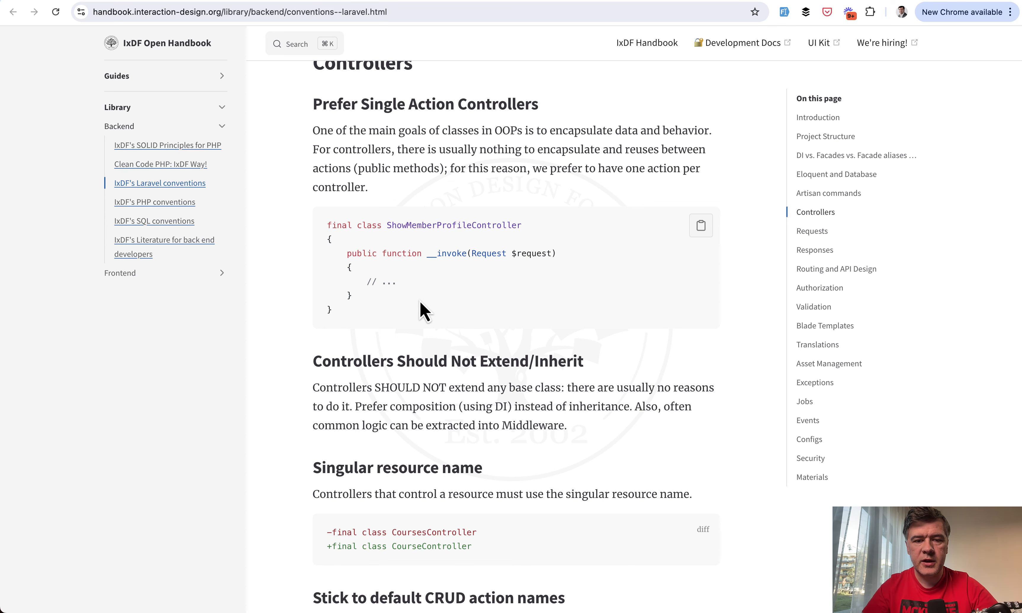
pyautogui.scroll(-3)
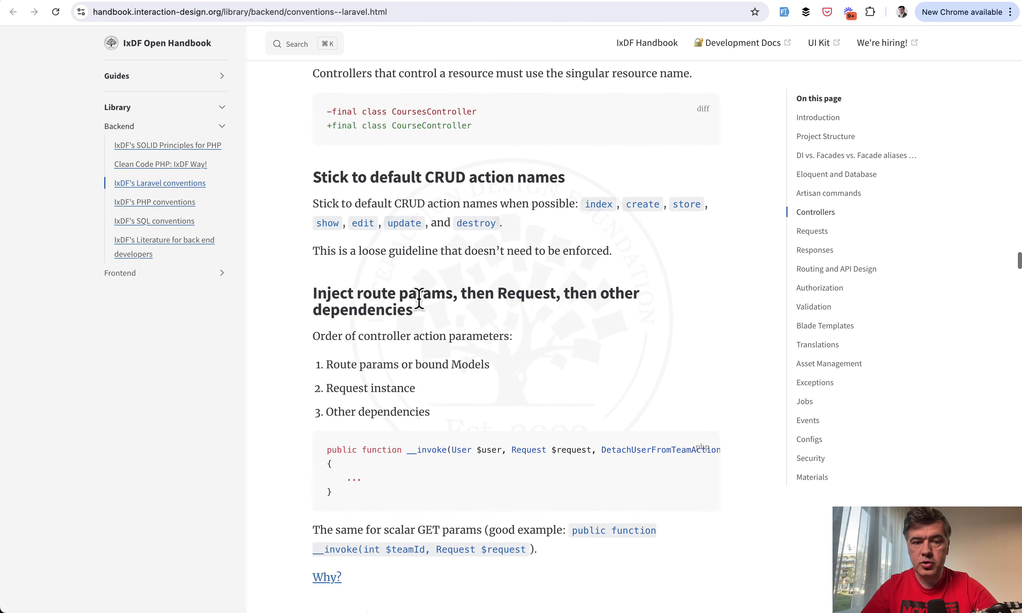
pyautogui.moveTo(302, 205); pyautogui.dragTo(350, 204)
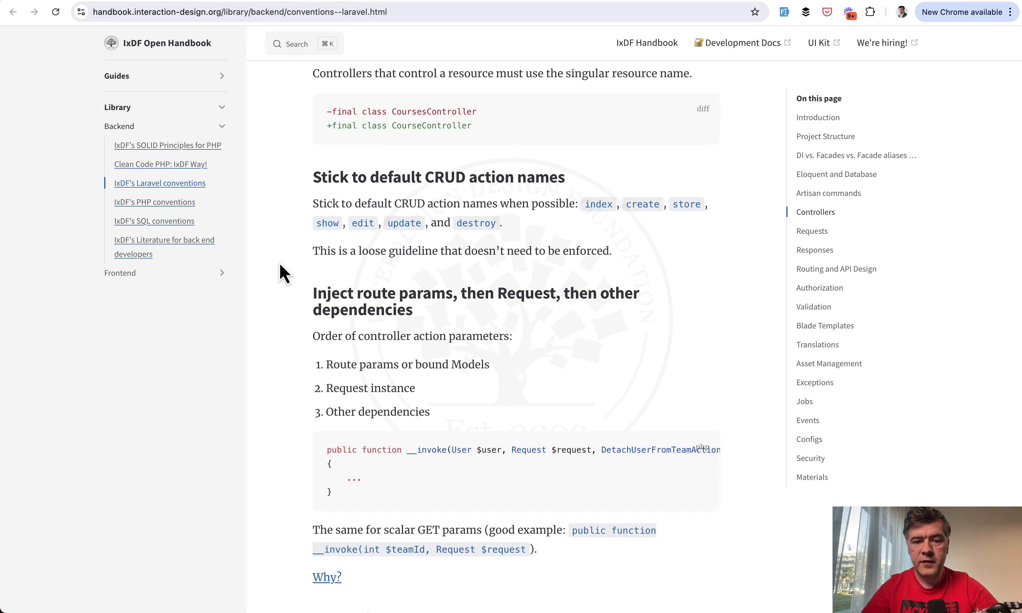
pyautogui.scroll(-3)
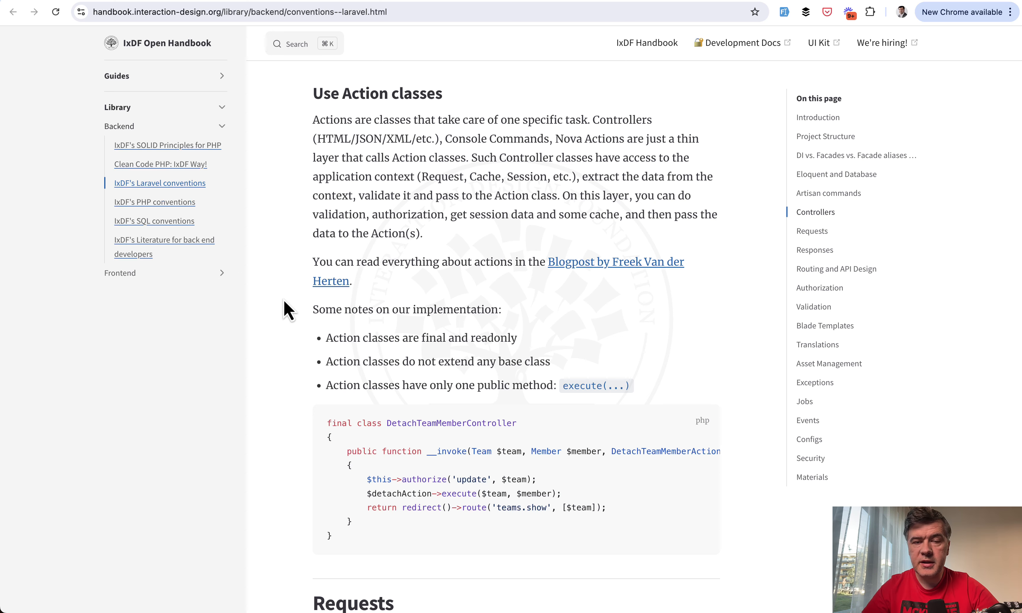
# Step: Bring the DetachTeamMemberController example and the Requests heading into view
pyautogui.scroll(-3)
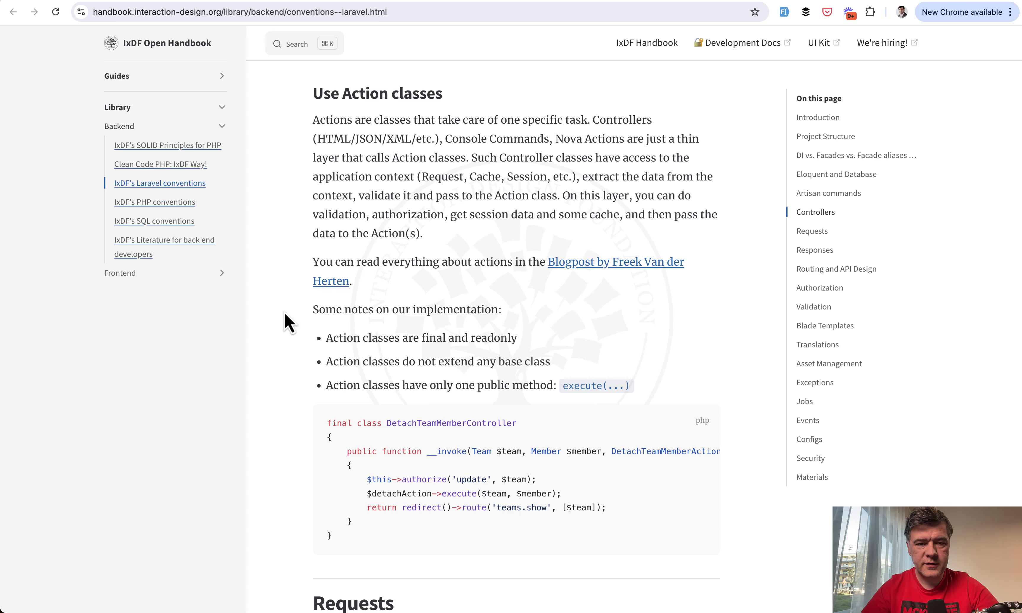
pyautogui.scroll(-3)
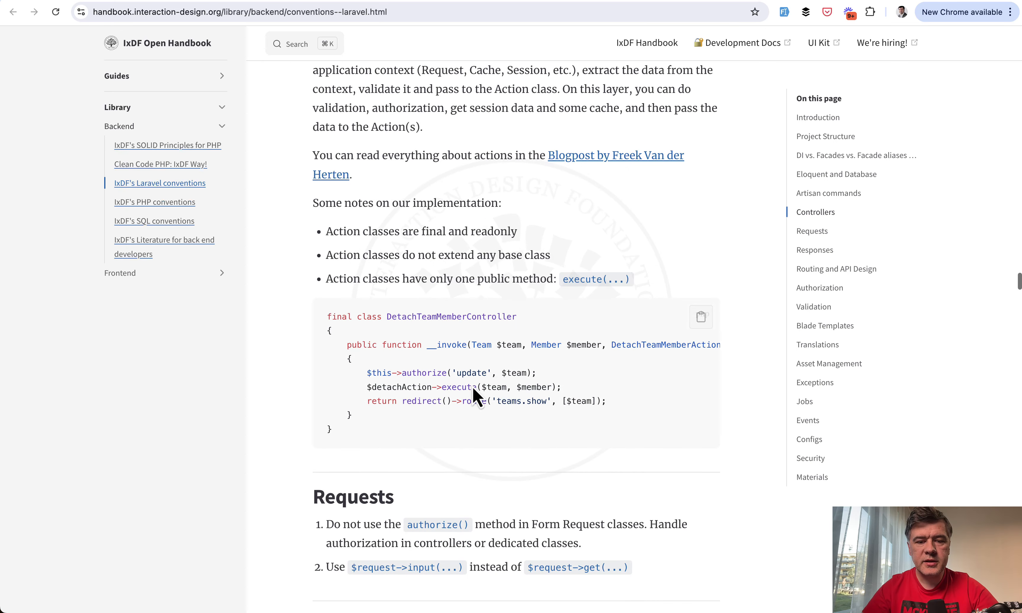
pyautogui.moveTo(415, 252)
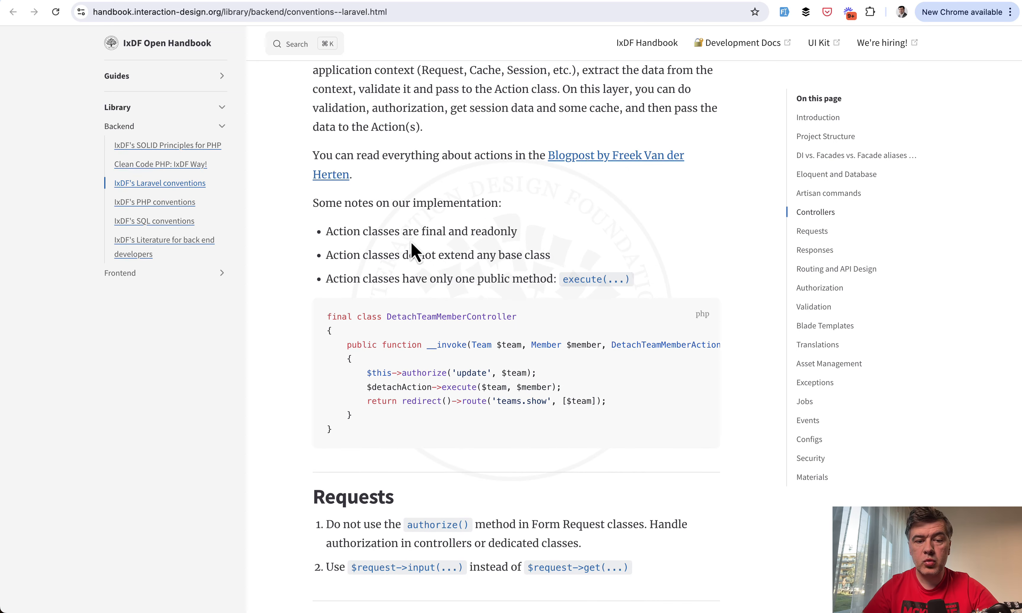
pyautogui.moveTo(328, 310)
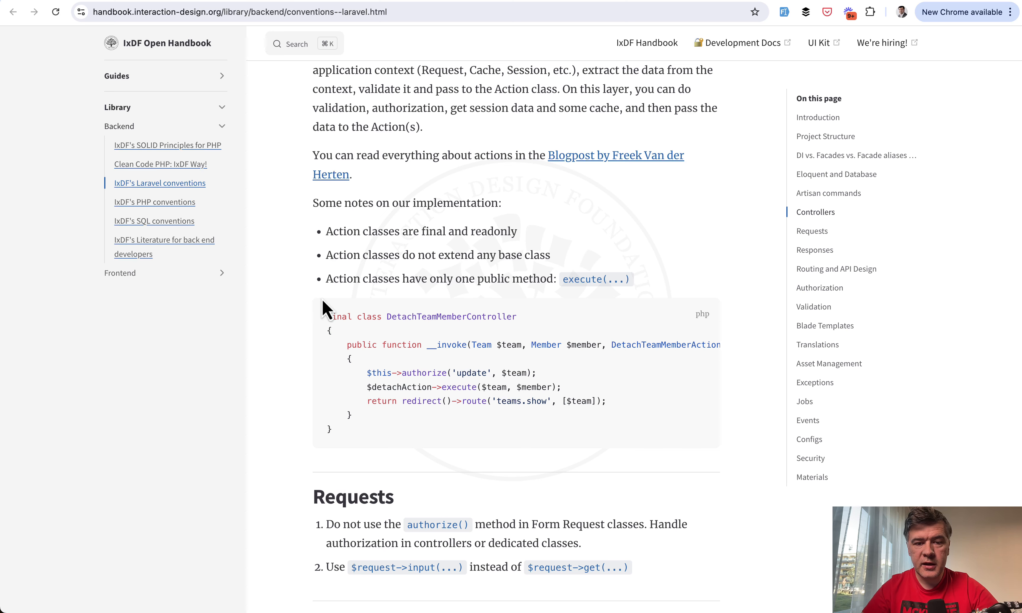
pyautogui.moveTo(636, 383)
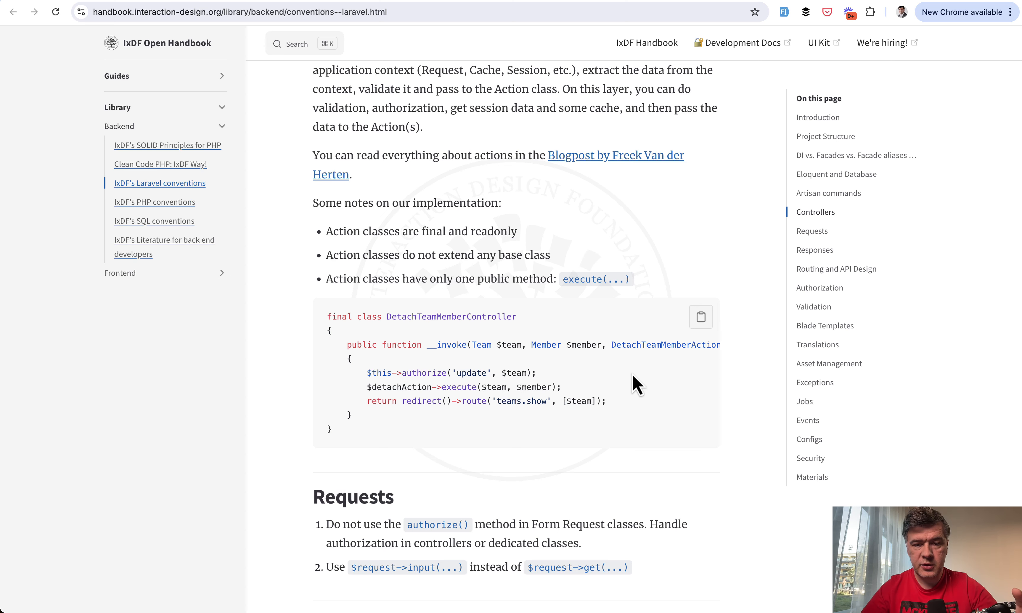
pyautogui.moveTo(680, 429)
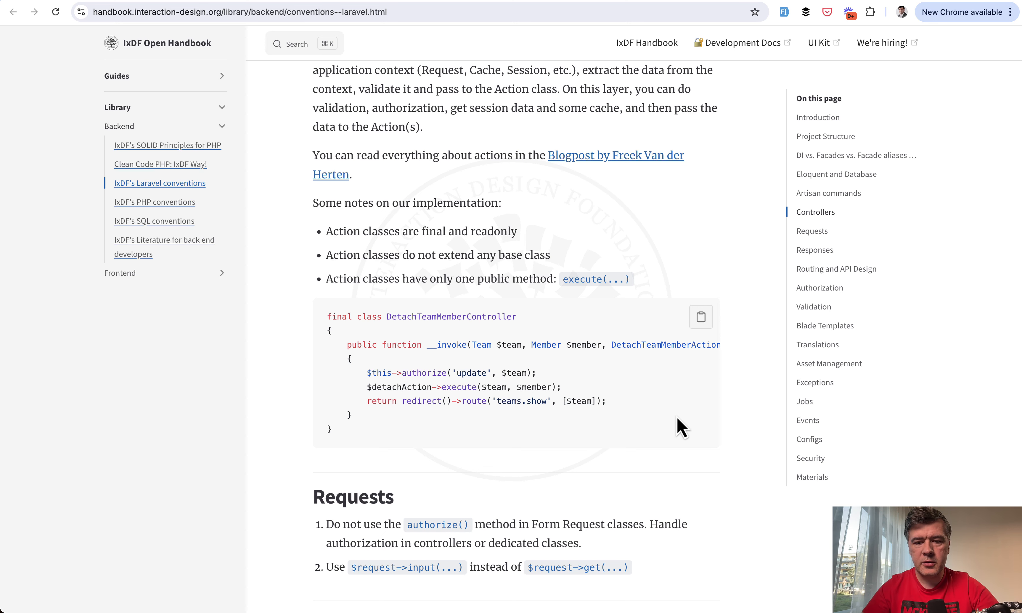
# Step: Scroll from Requests through Routing to the API Design nested route example
pyautogui.scroll(-3)
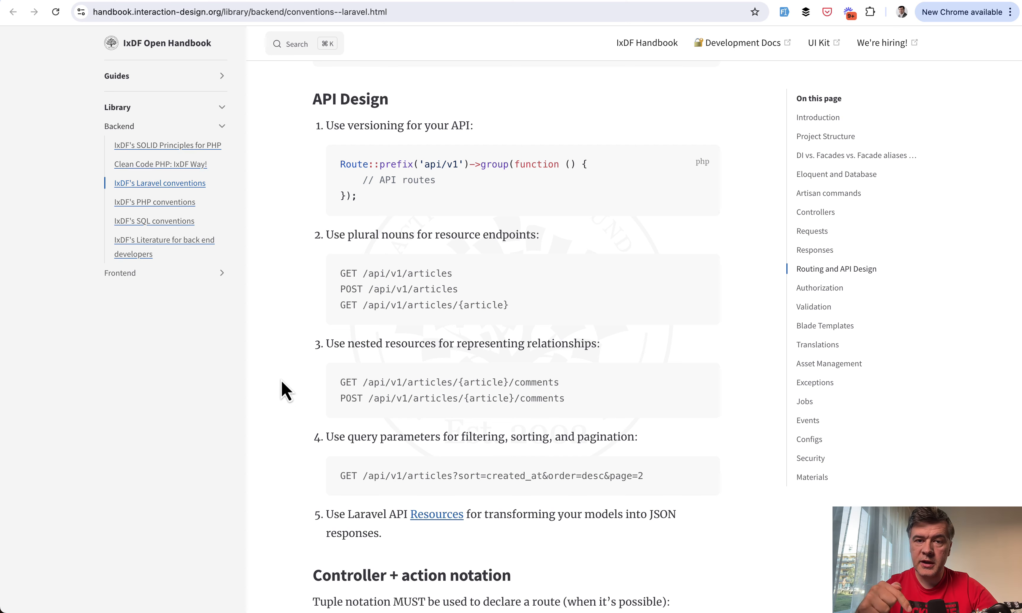
pyautogui.moveTo(295, 373)
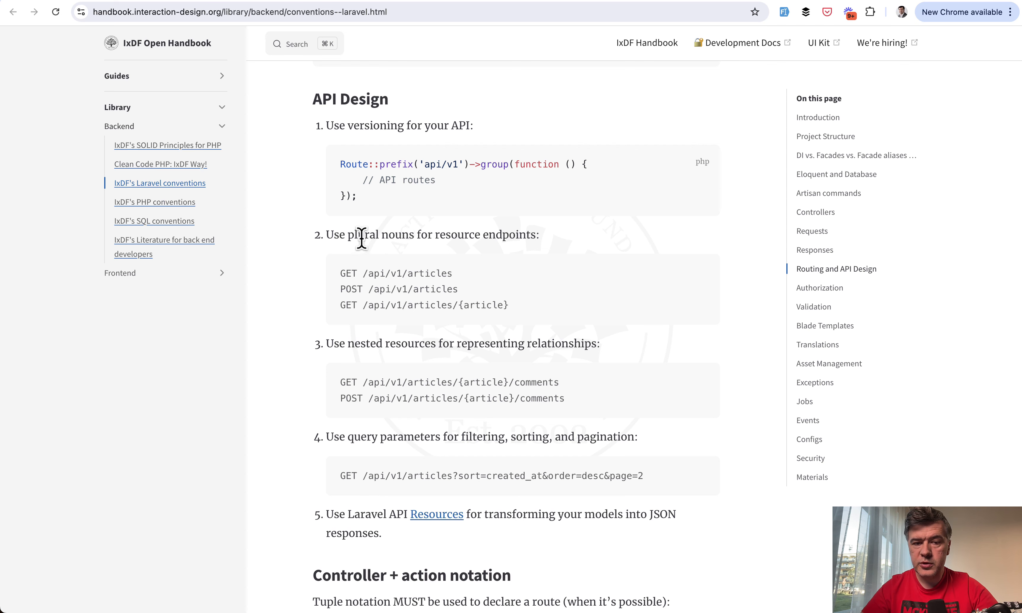
pyautogui.scroll(-3)
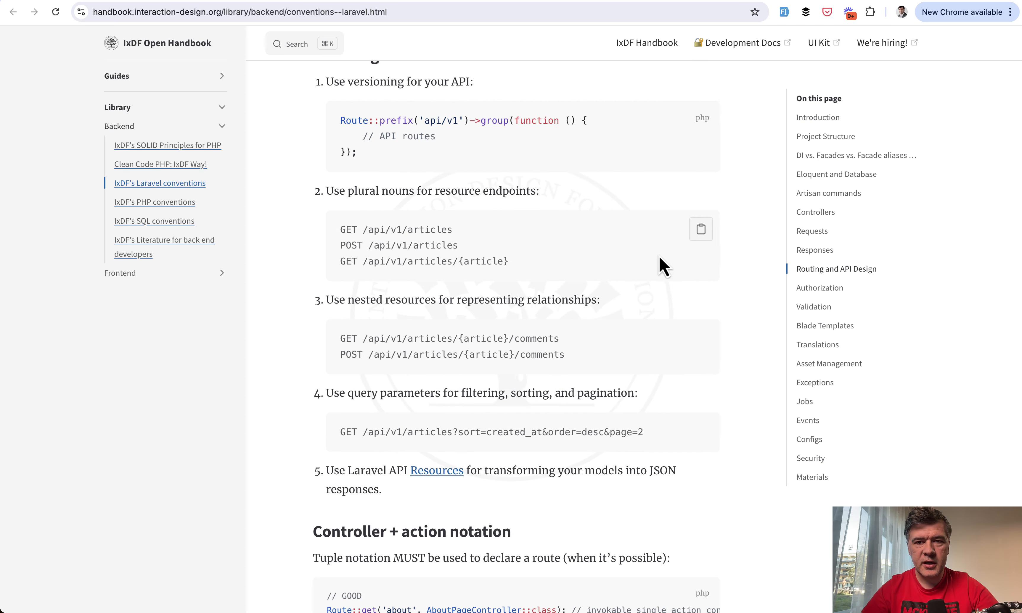
pyautogui.moveTo(681, 342)
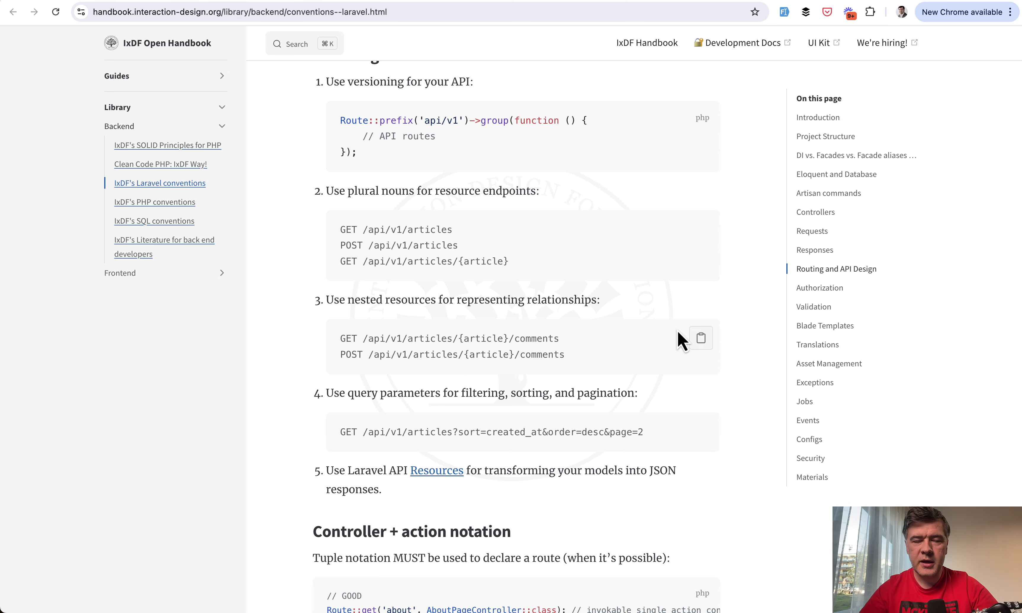
pyautogui.scroll(-3)
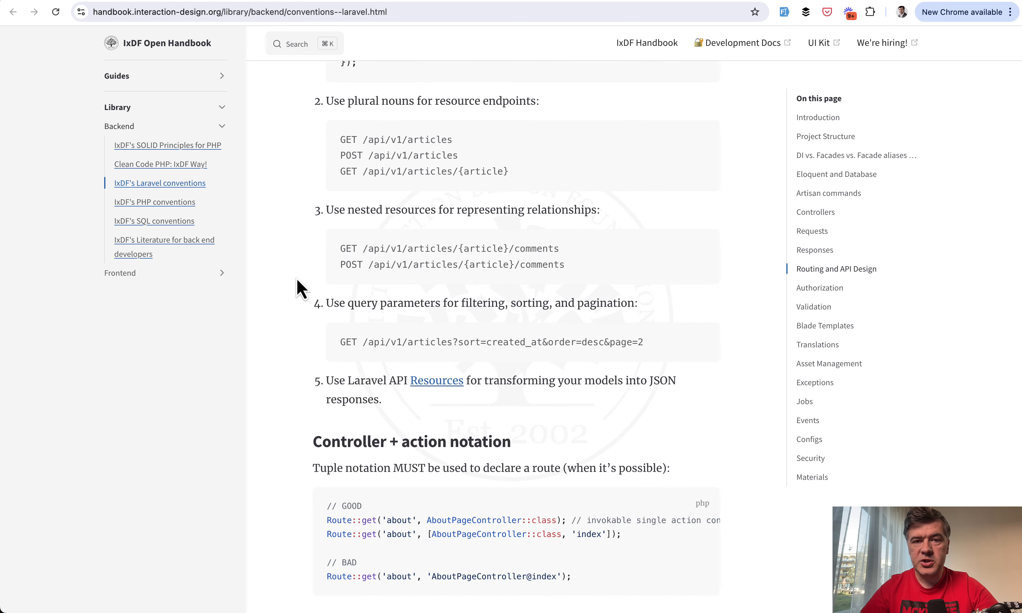
pyautogui.scroll(-3)
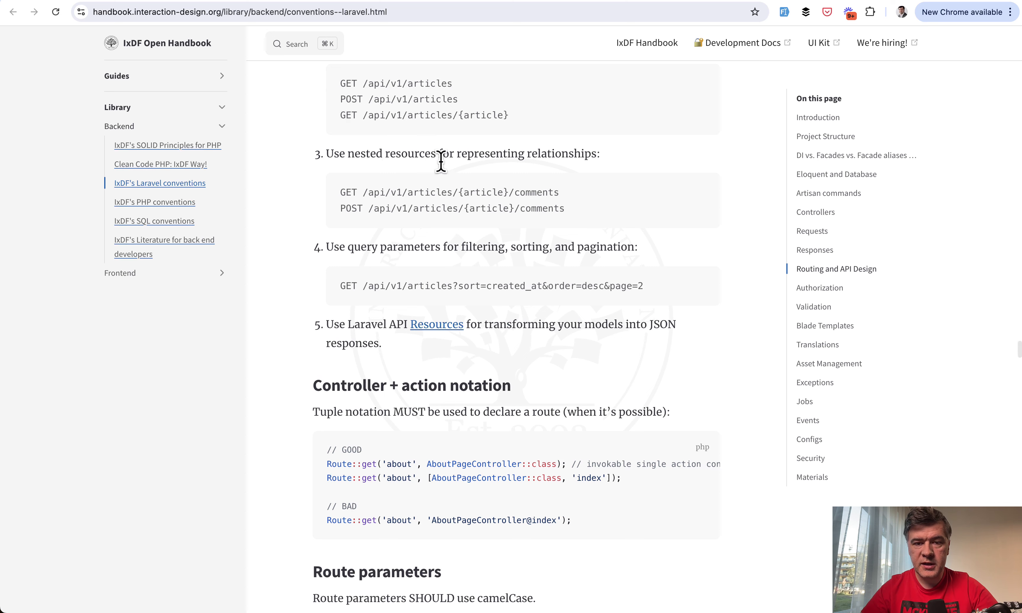
pyautogui.moveTo(533, 212)
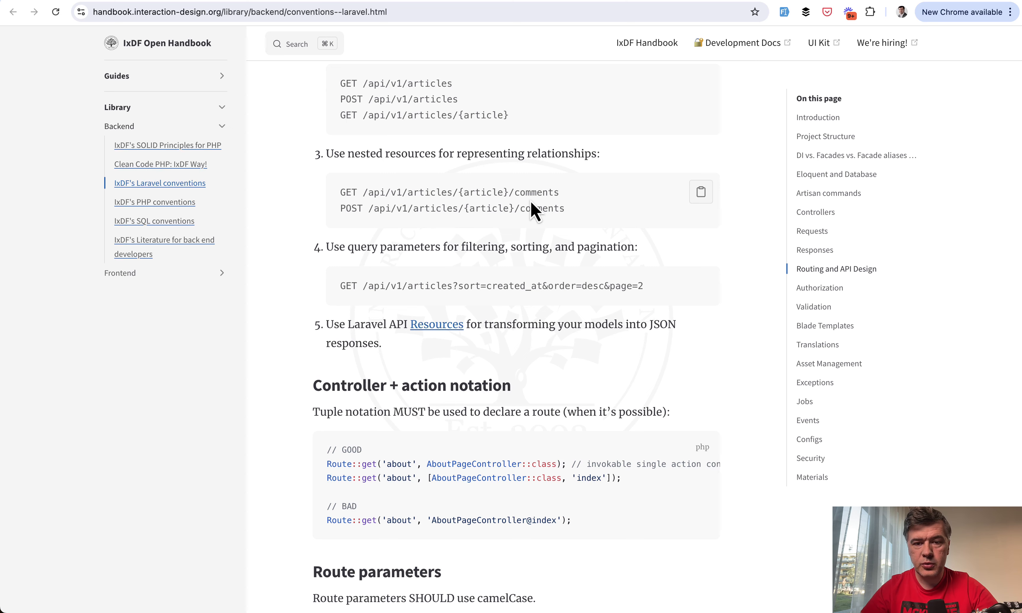
# Step: Highlight 'comments' and 'articles' in the nested route, then the sorting and pagination query parameters
pyautogui.doubleClick(537, 192)
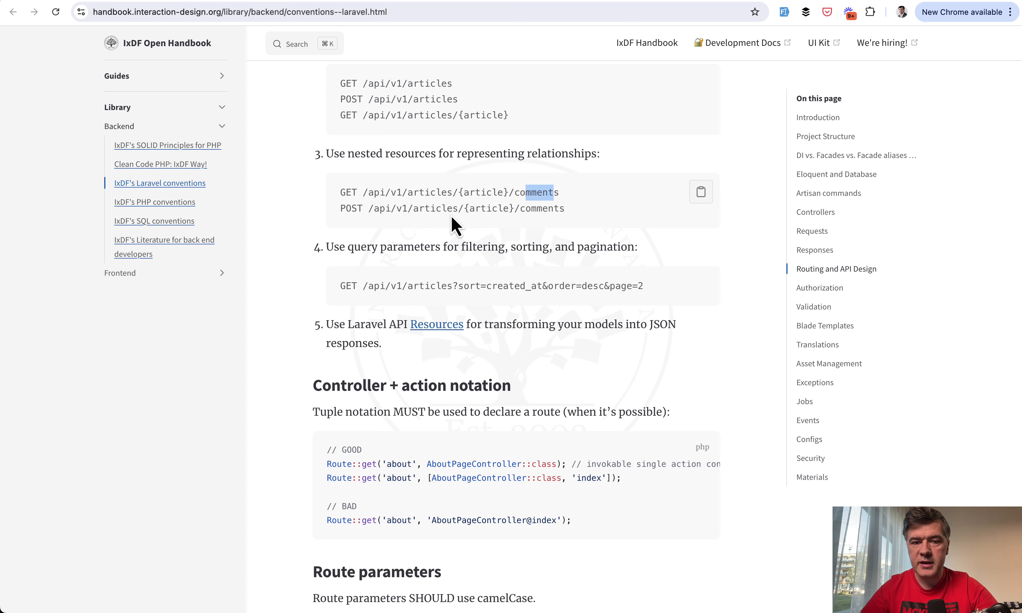
pyautogui.doubleClick(429, 191)
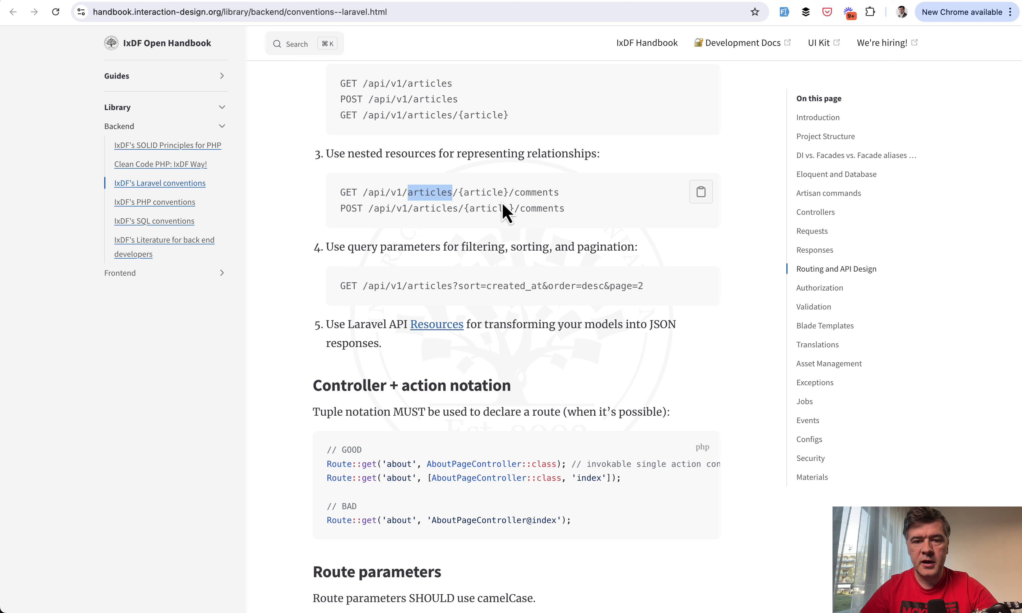
pyautogui.scroll(-3)
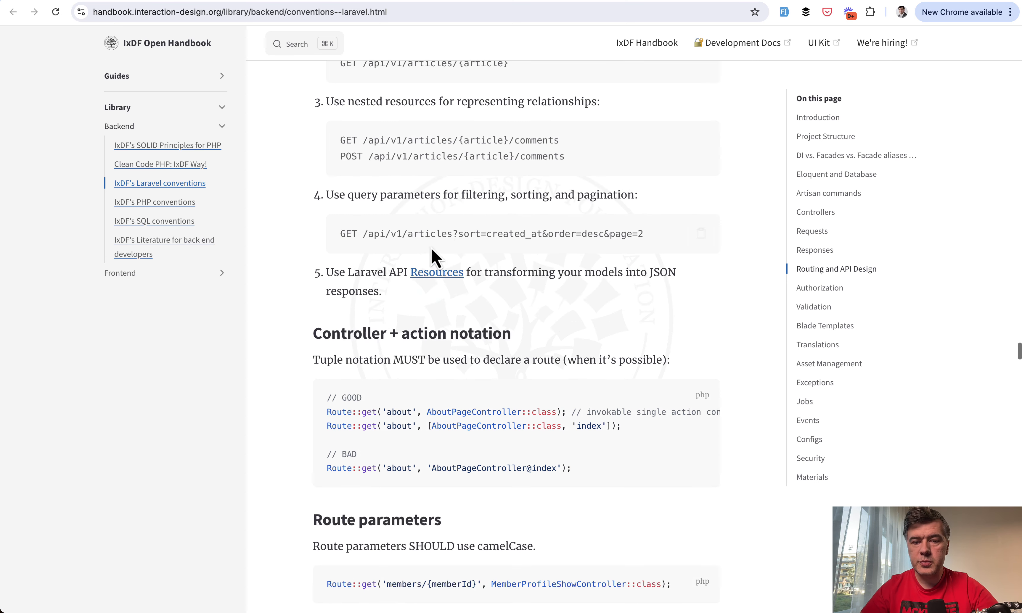
pyautogui.moveTo(469, 233); pyautogui.dragTo(642, 233)
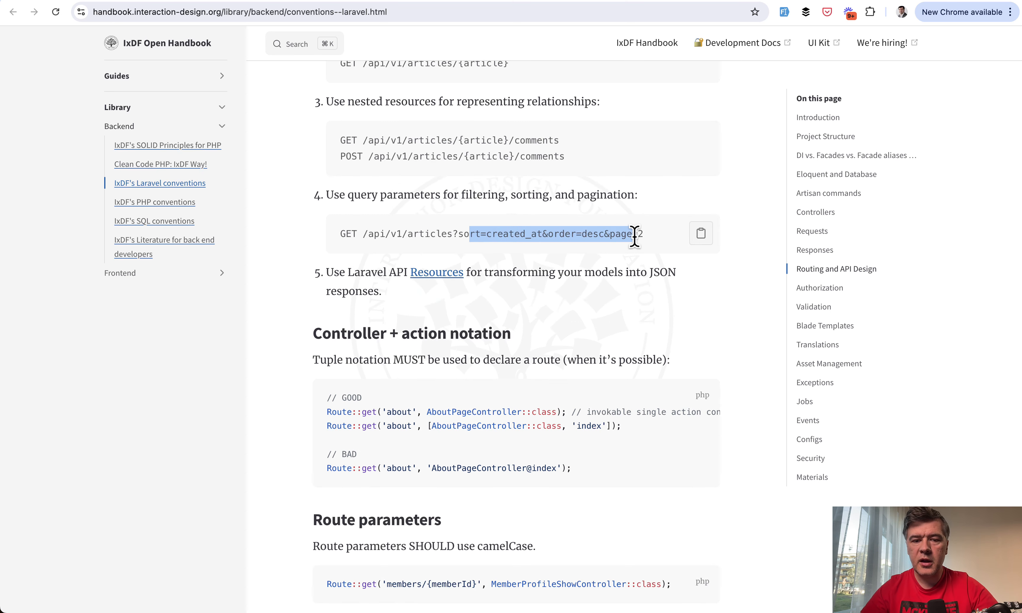
pyautogui.moveTo(280, 311)
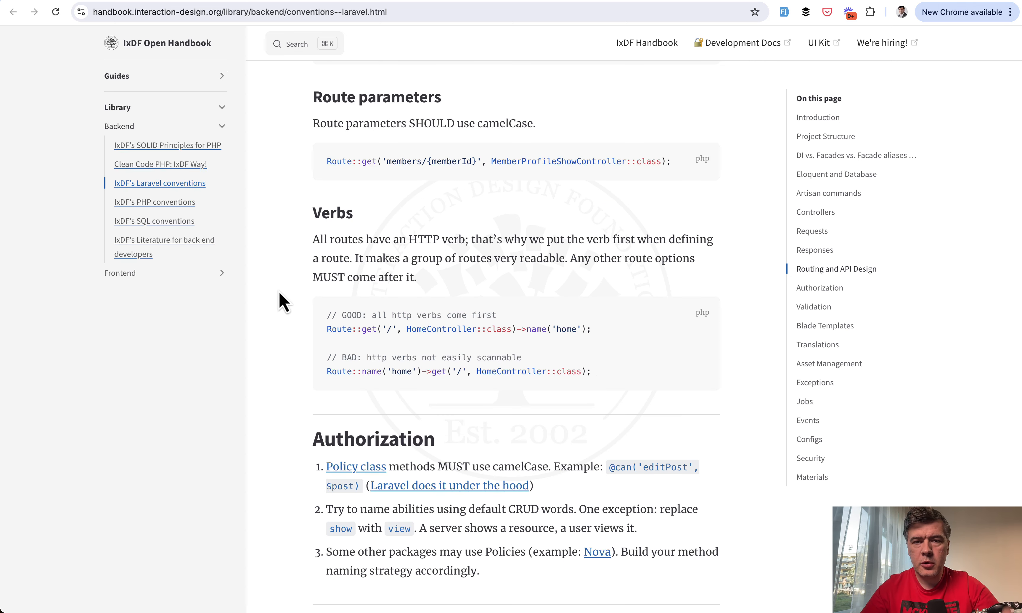
# Step: Scroll through Route parameters, Verbs and Authorization to the Validation array-notation example and Custom rules
pyautogui.scroll(-3)
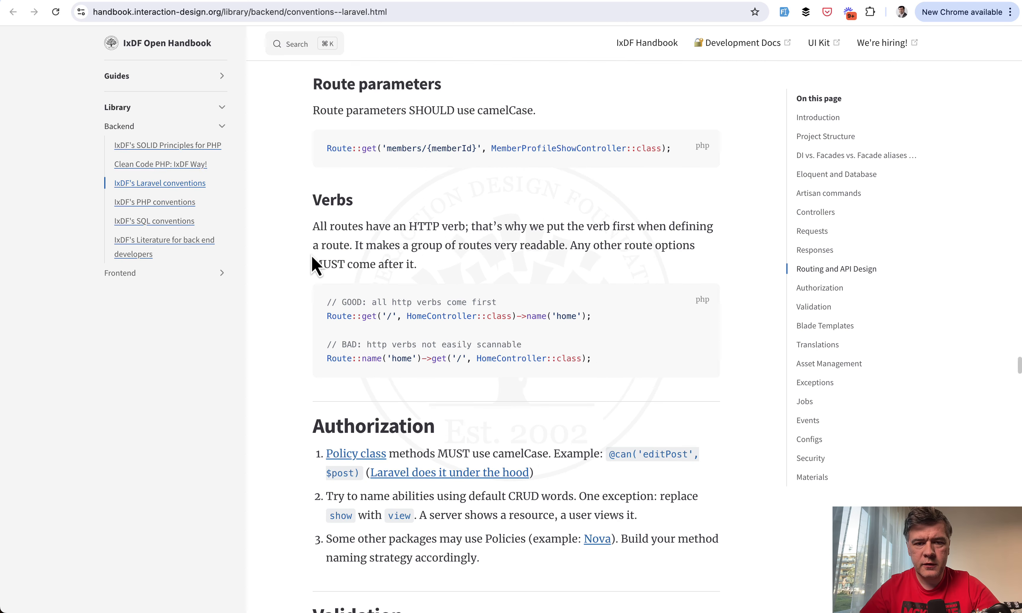
pyautogui.scroll(-3)
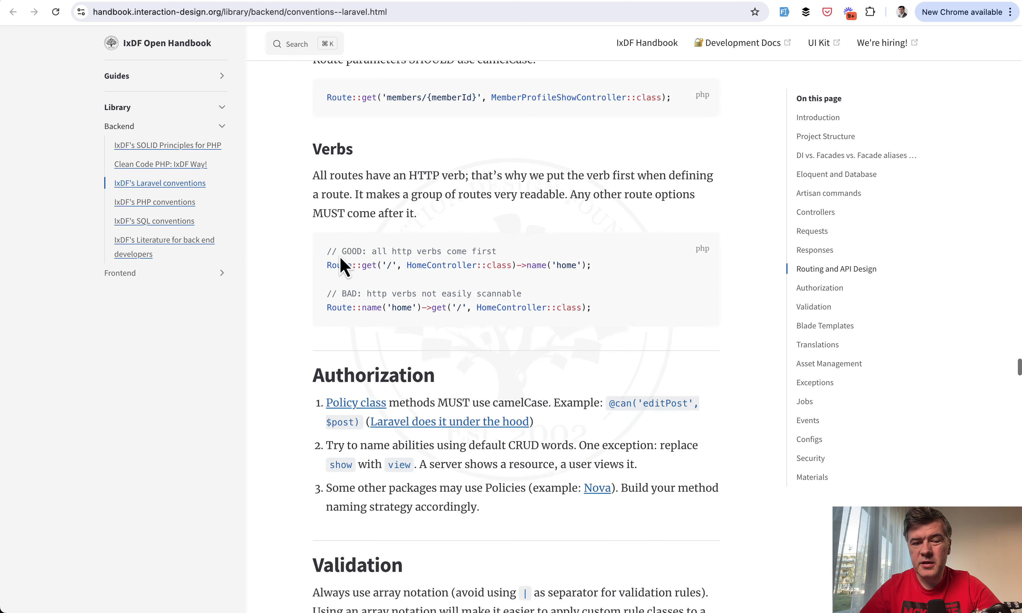
pyautogui.scroll(-3)
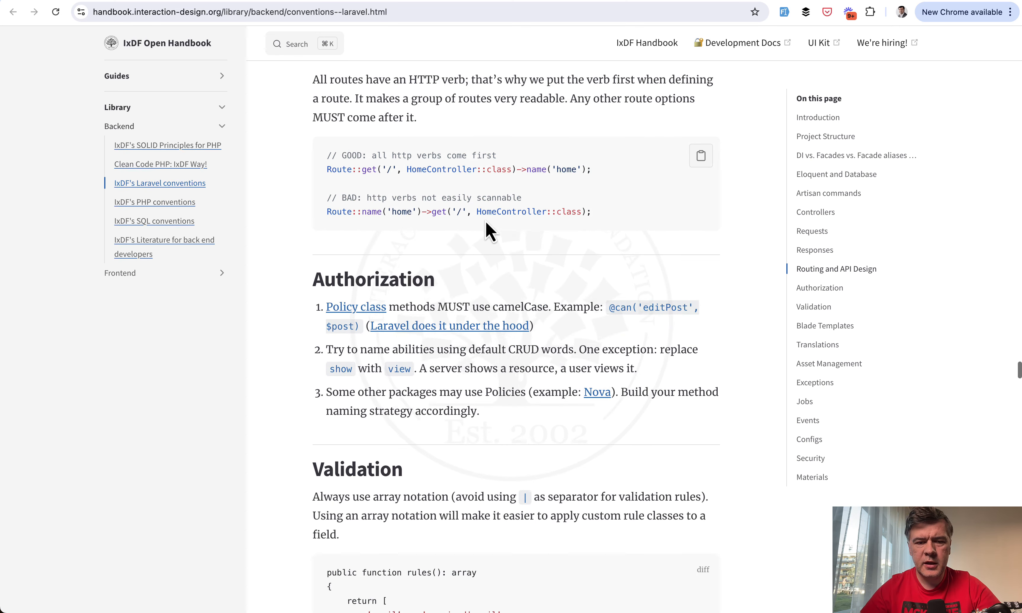
pyautogui.scroll(-3)
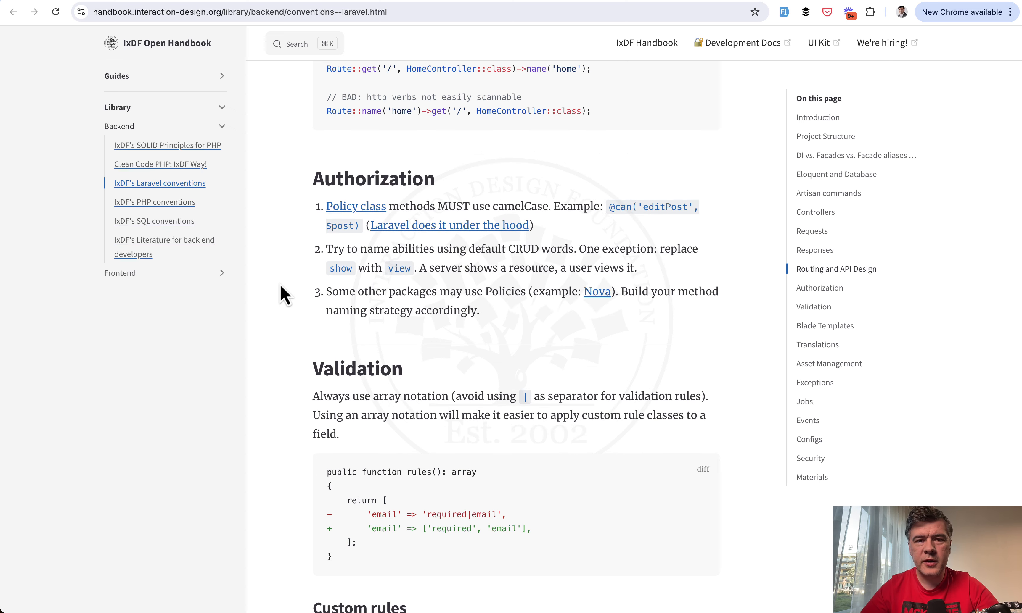
pyautogui.scroll(-3)
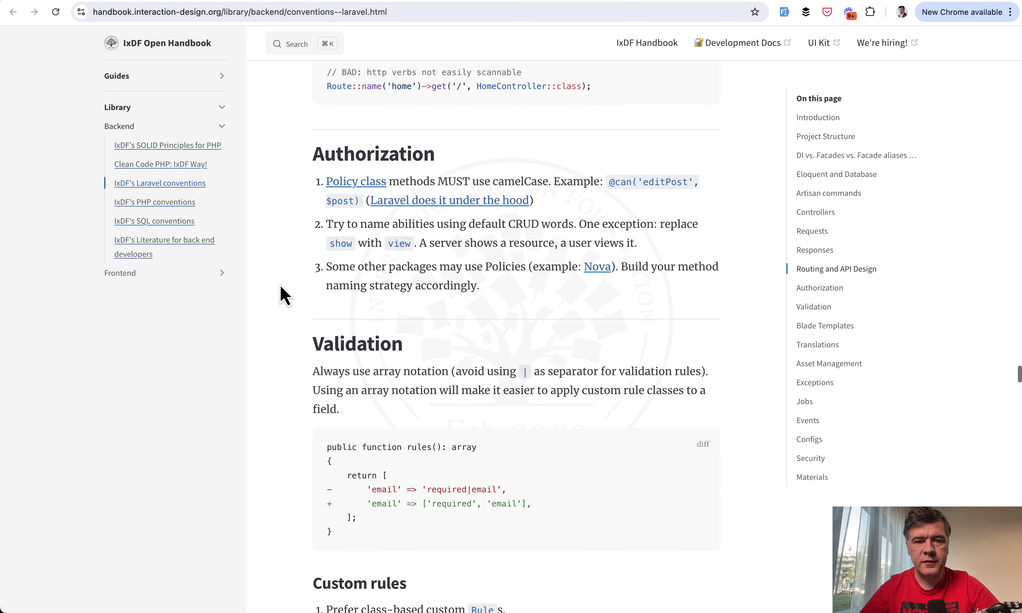
pyautogui.scroll(-3)
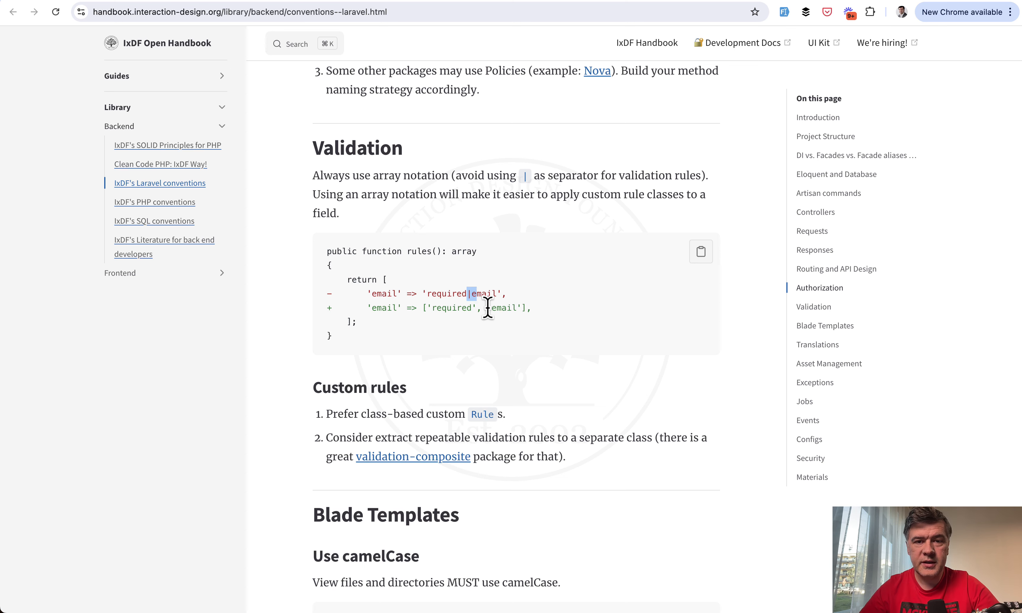
pyautogui.doubleClick(501, 308)
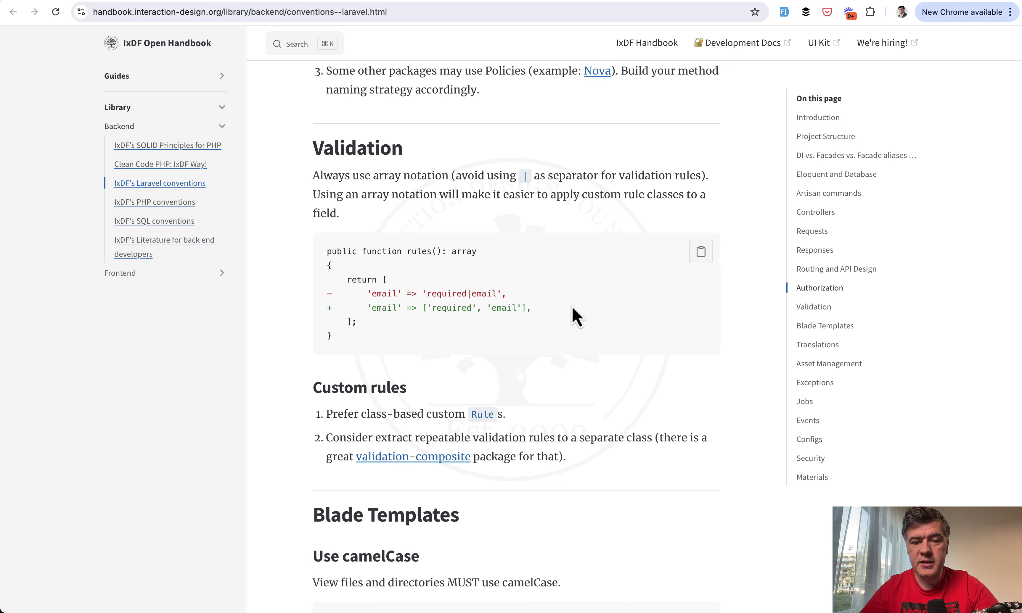
pyautogui.moveTo(484, 315)
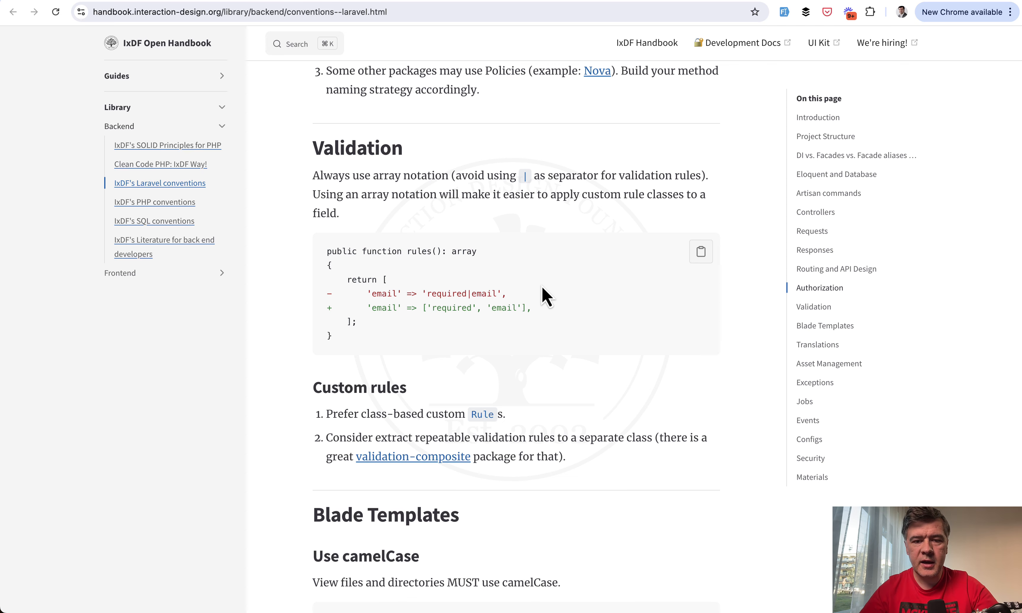
pyautogui.moveTo(427, 293); pyautogui.dragTo(355, 322)
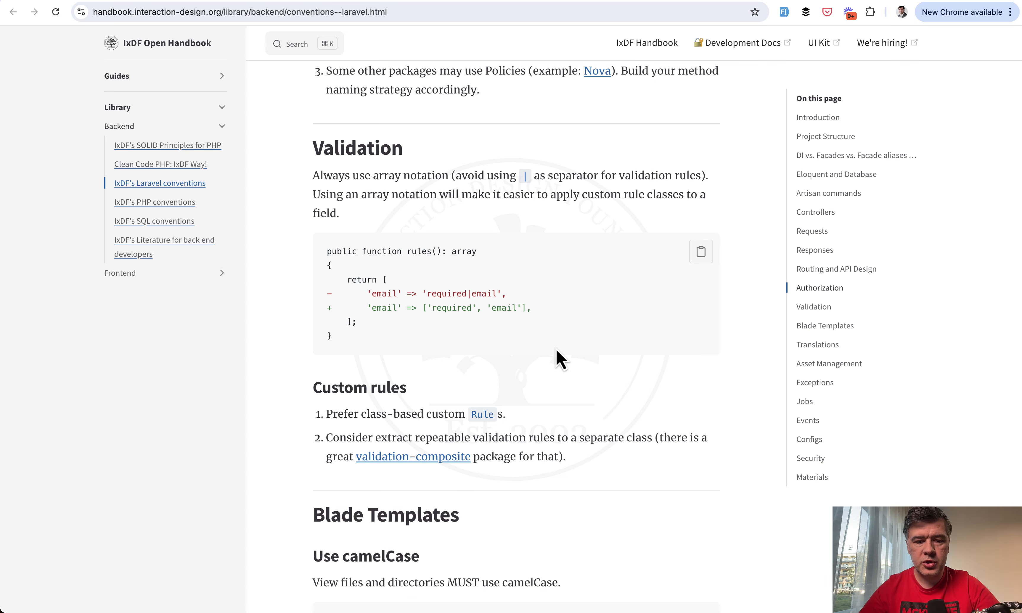
# Step: Scroll to the Materials reading list and select the XSS Attack Vectors link
pyautogui.scroll(-3)
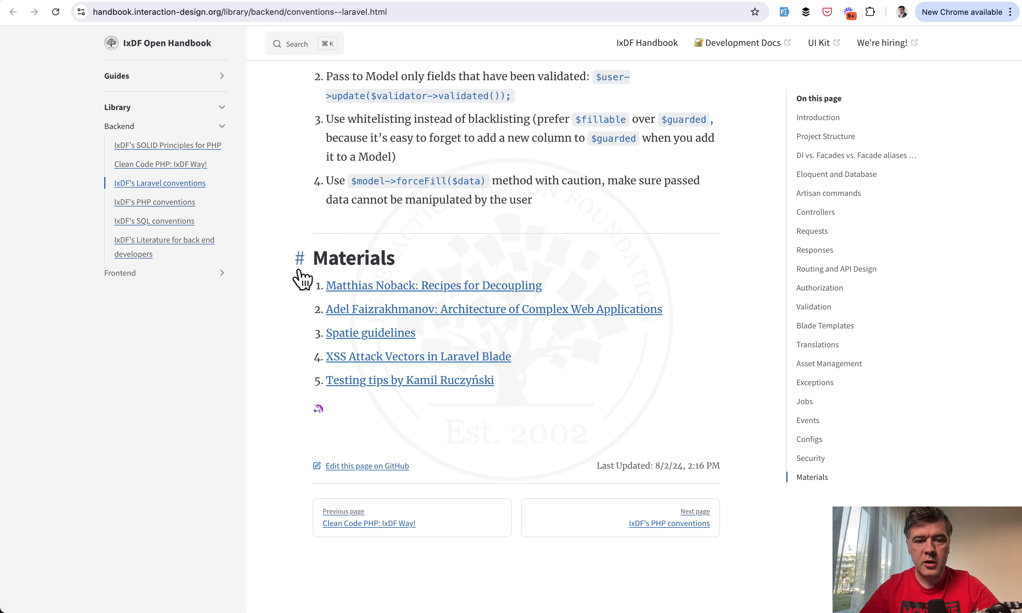
pyautogui.moveTo(364, 339)
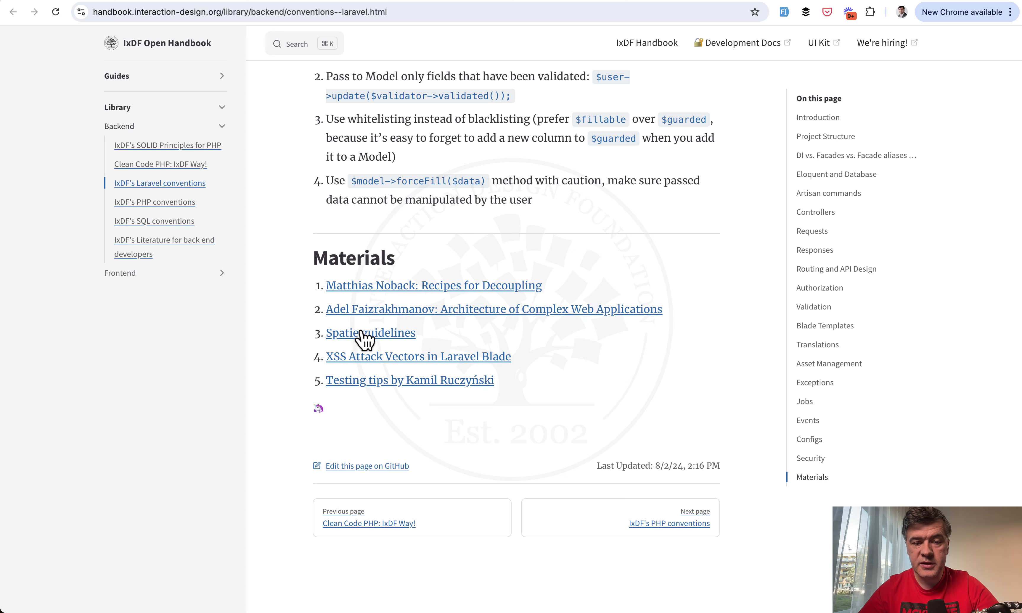
pyautogui.moveTo(326, 360)
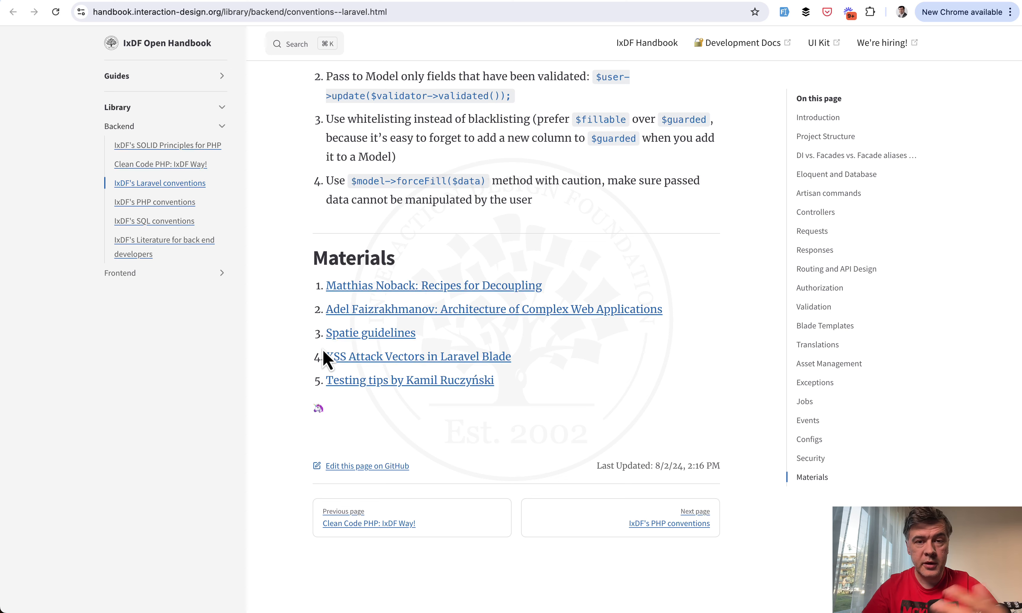
pyautogui.moveTo(289, 338)
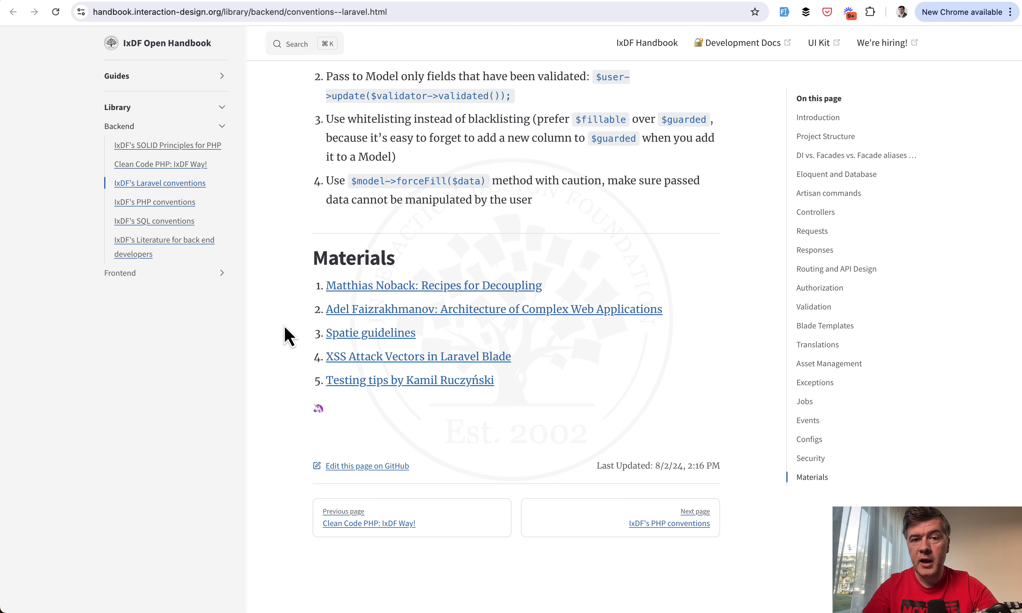
pyautogui.moveTo(401, 358)
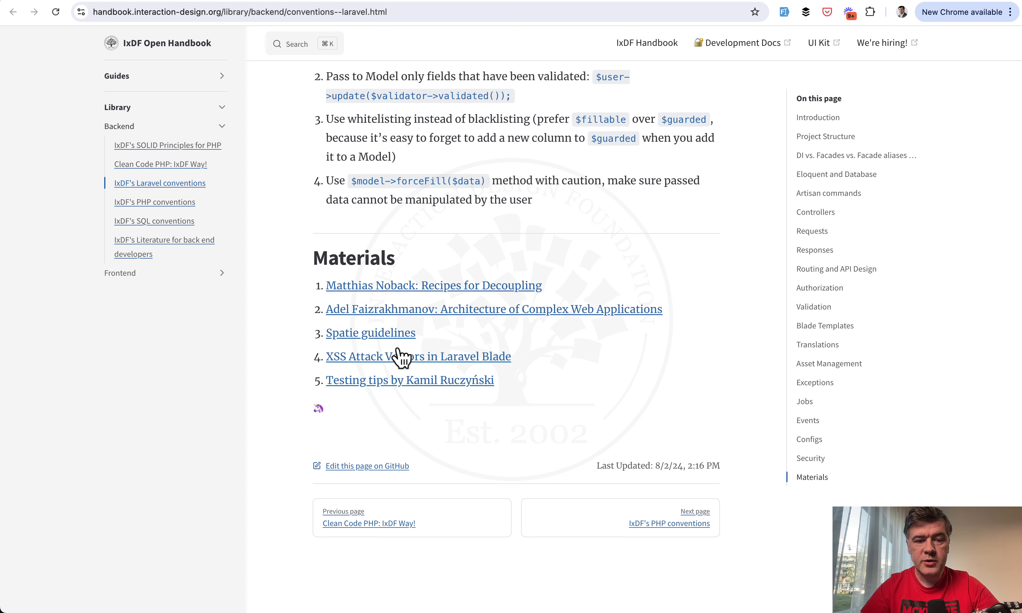
pyautogui.click(370, 332)
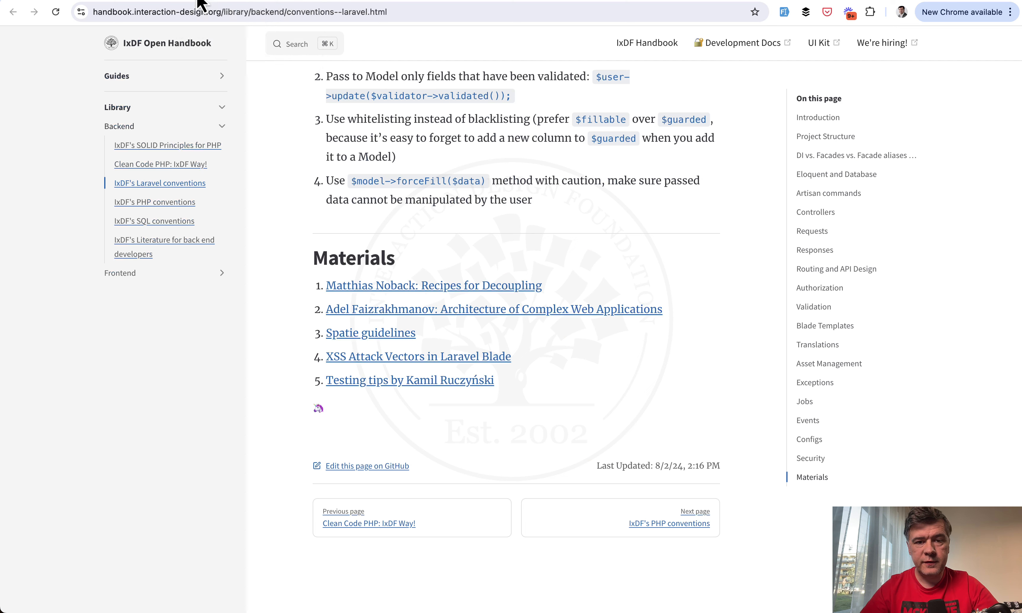
pyautogui.moveTo(280, 324)
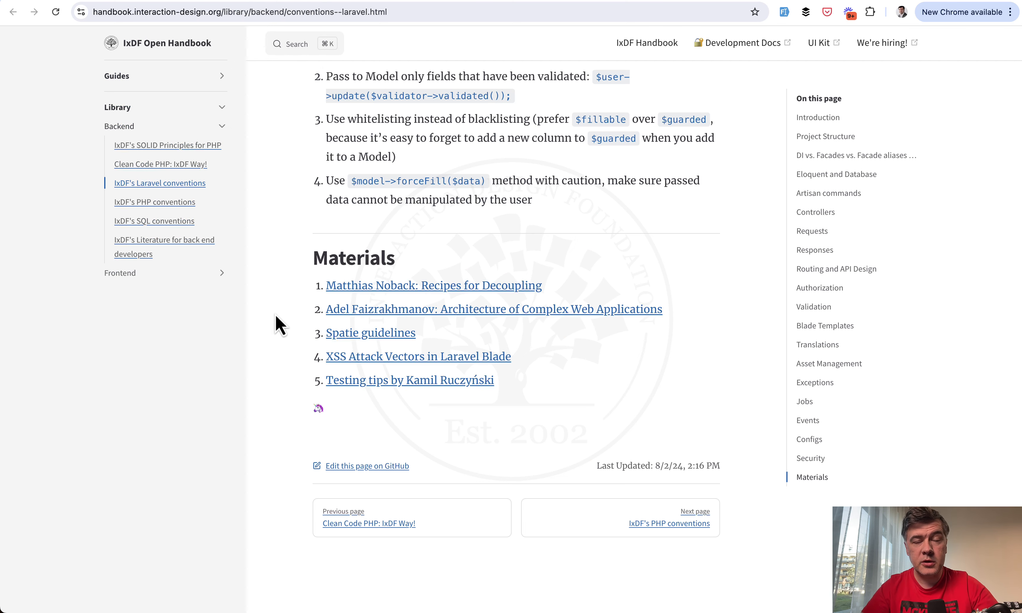